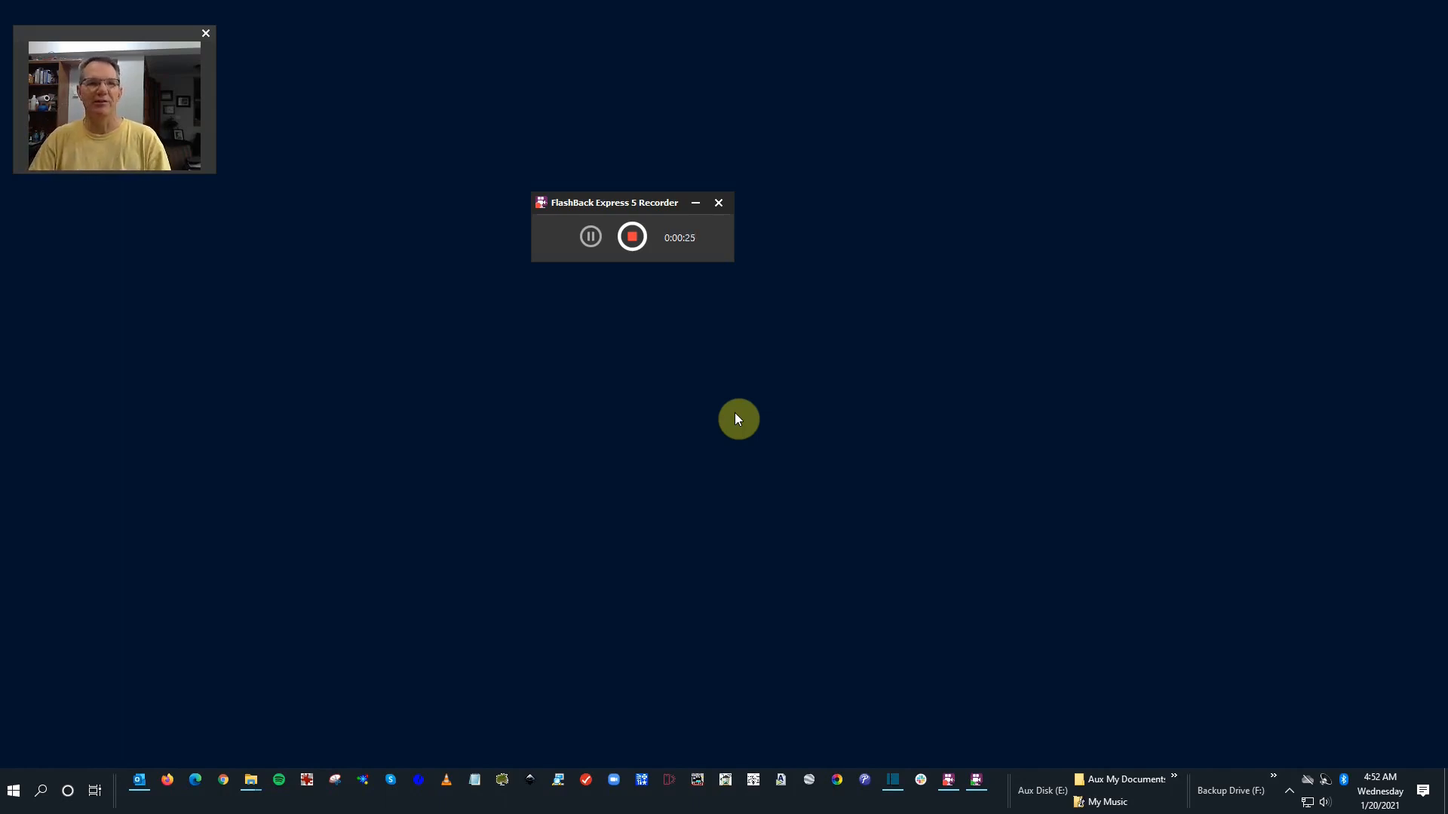
pyautogui.moveTo(108, 401)
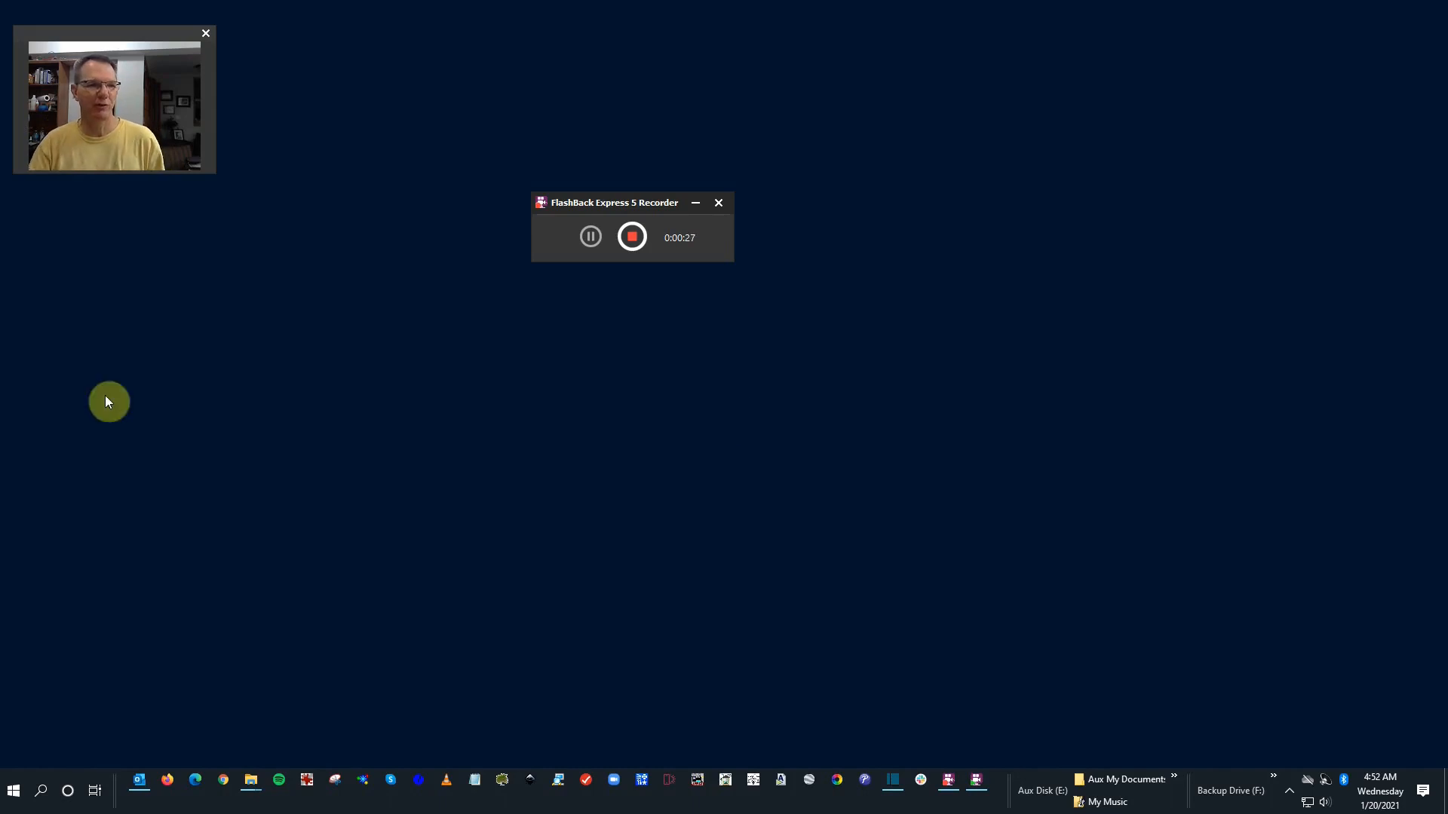
# - Bring up the Start menu listing apps and pinned tiles
pyautogui.click(13, 790)
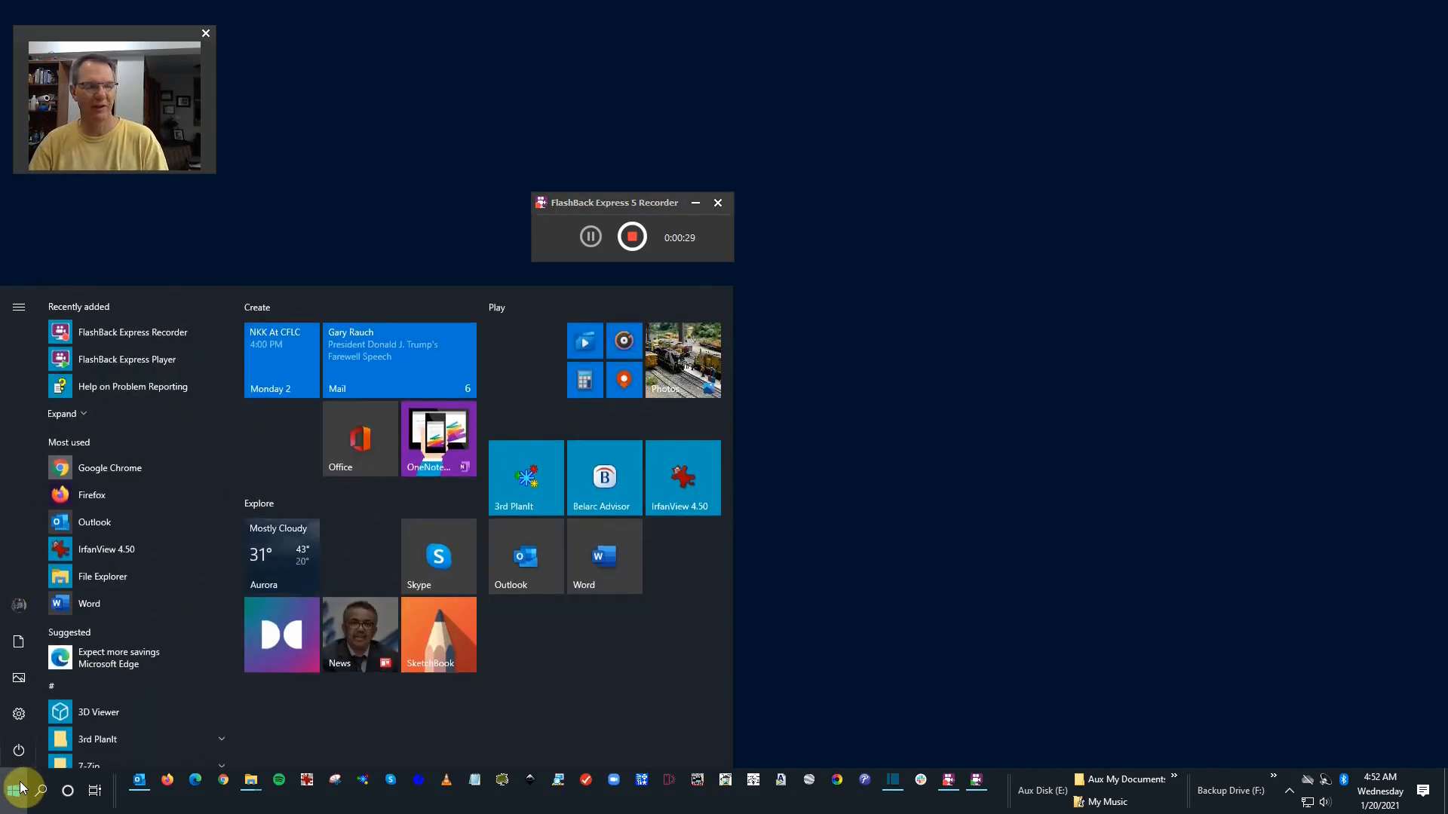
# - Launch Device Manager via 'dev' and expand Ports to reveal COM6 and COM7
pyautogui.write('dev')
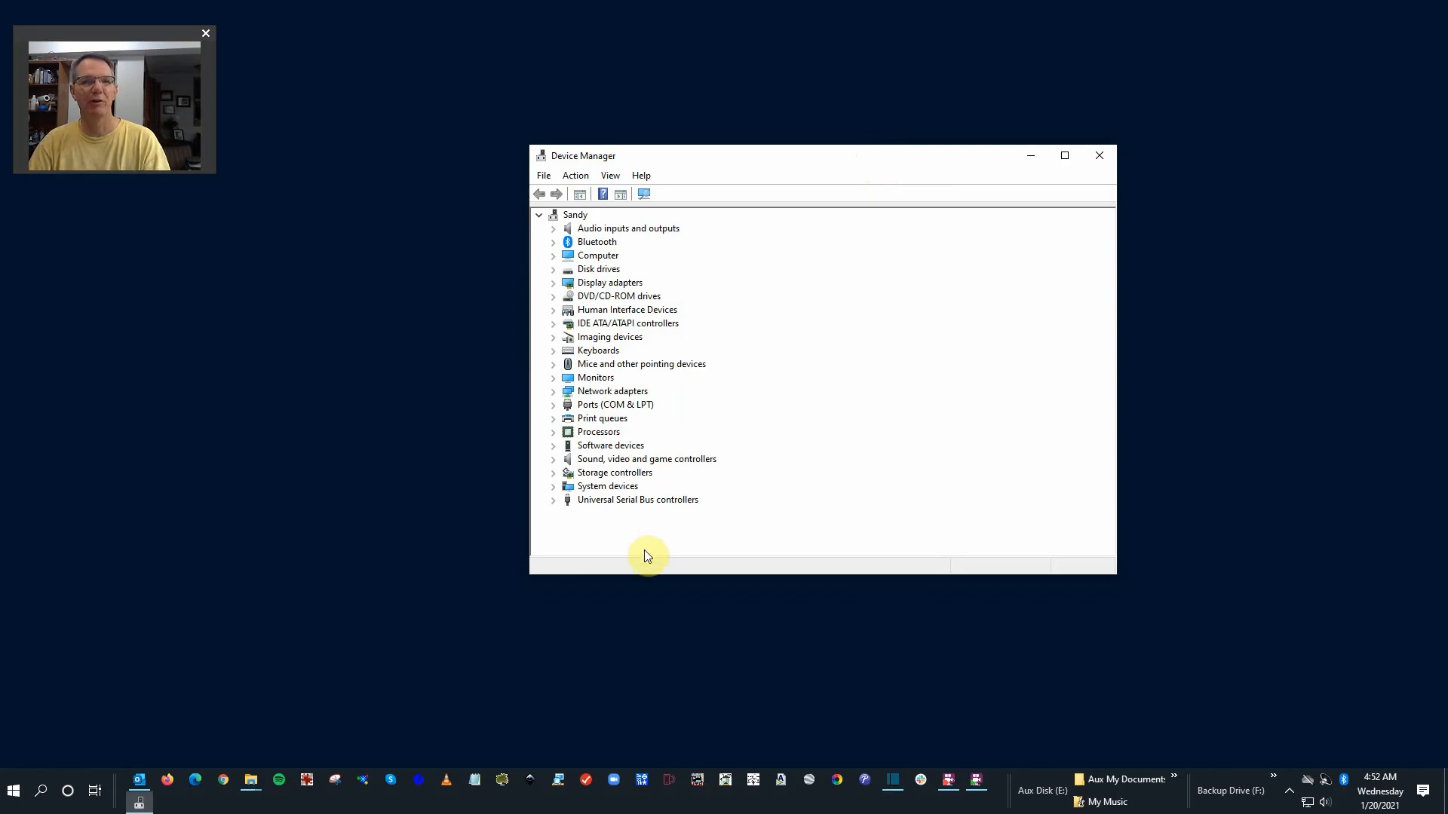
pyautogui.moveTo(610, 410)
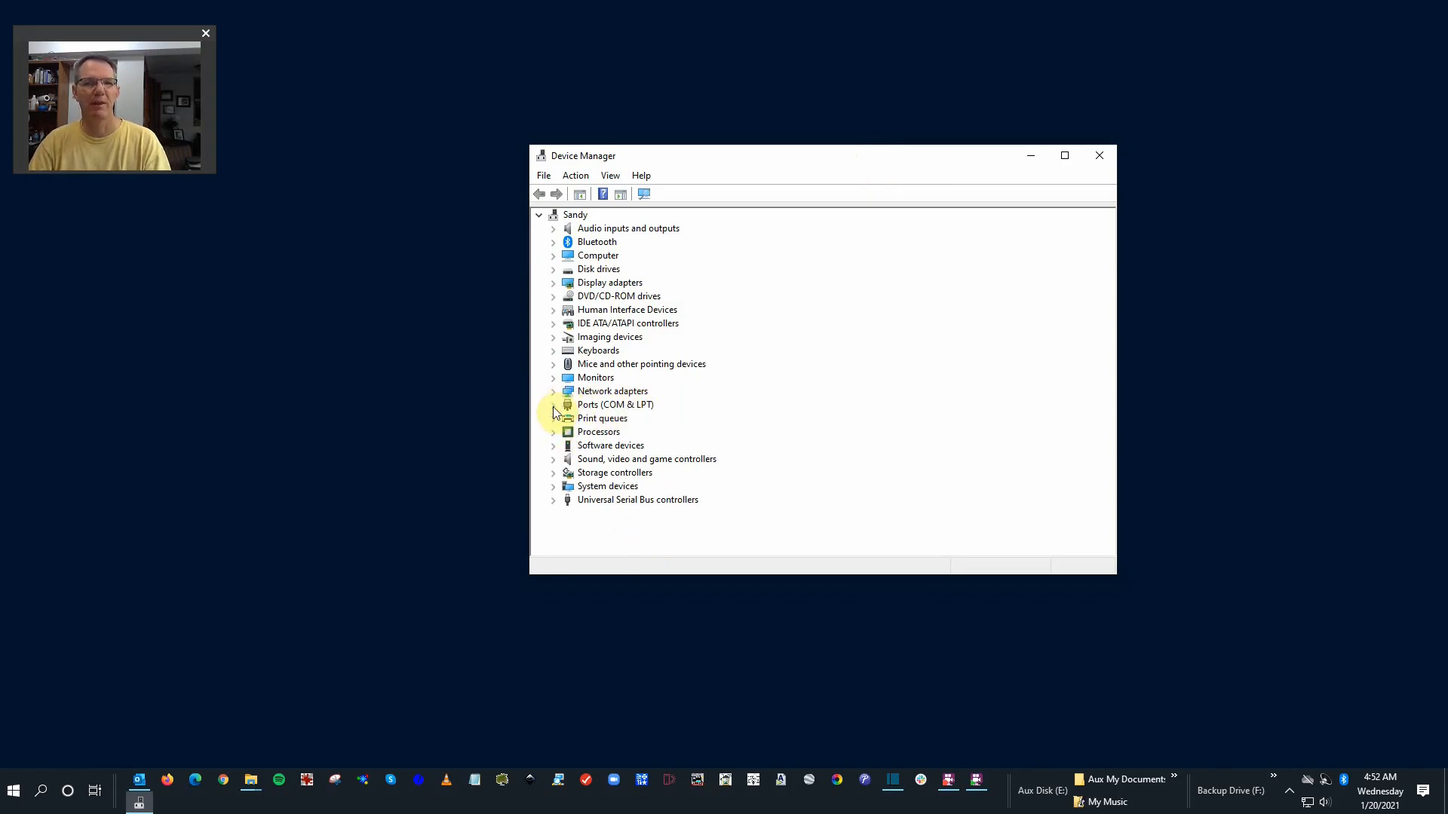
pyautogui.click(552, 405)
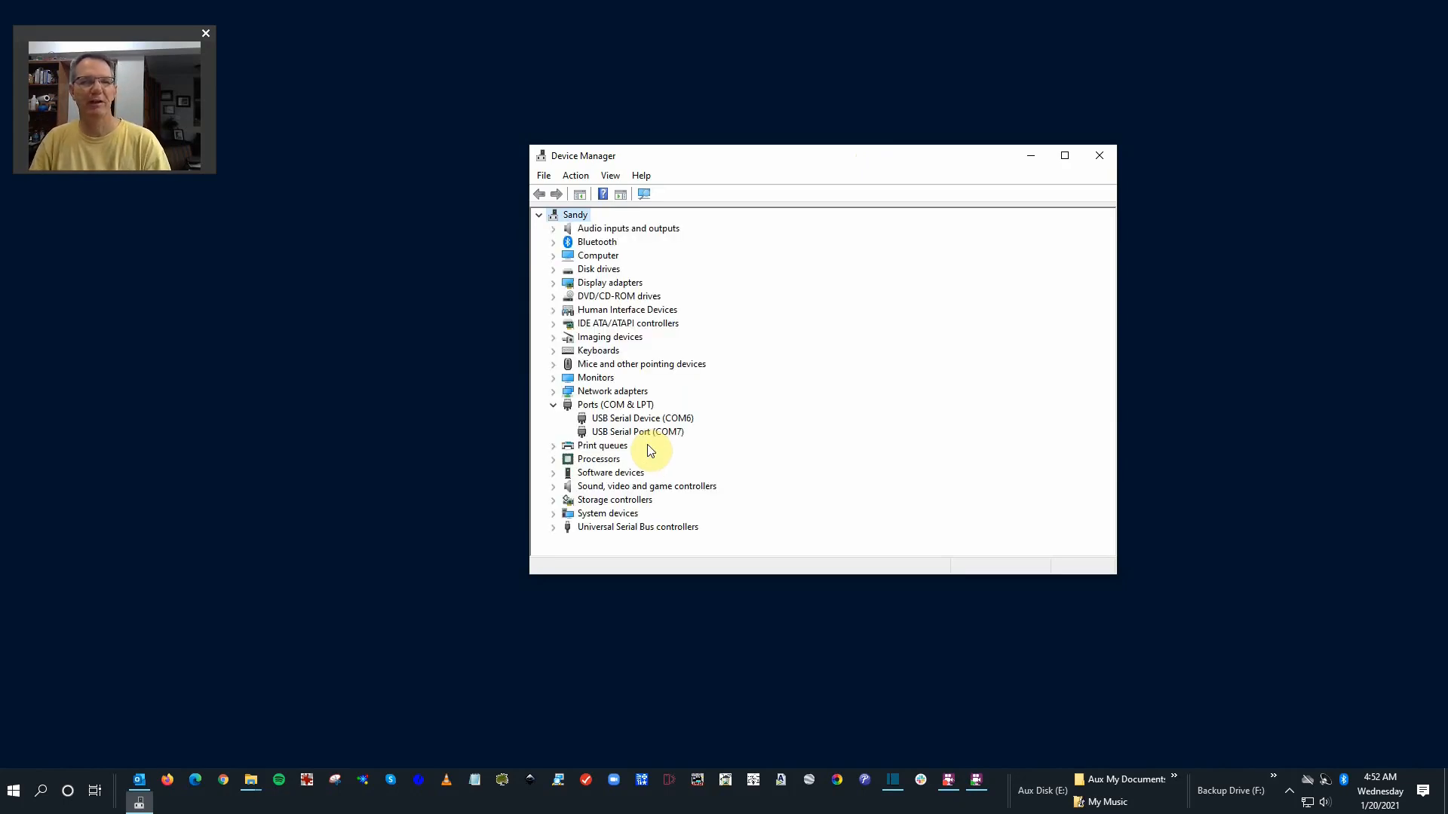
pyautogui.moveTo(685, 439)
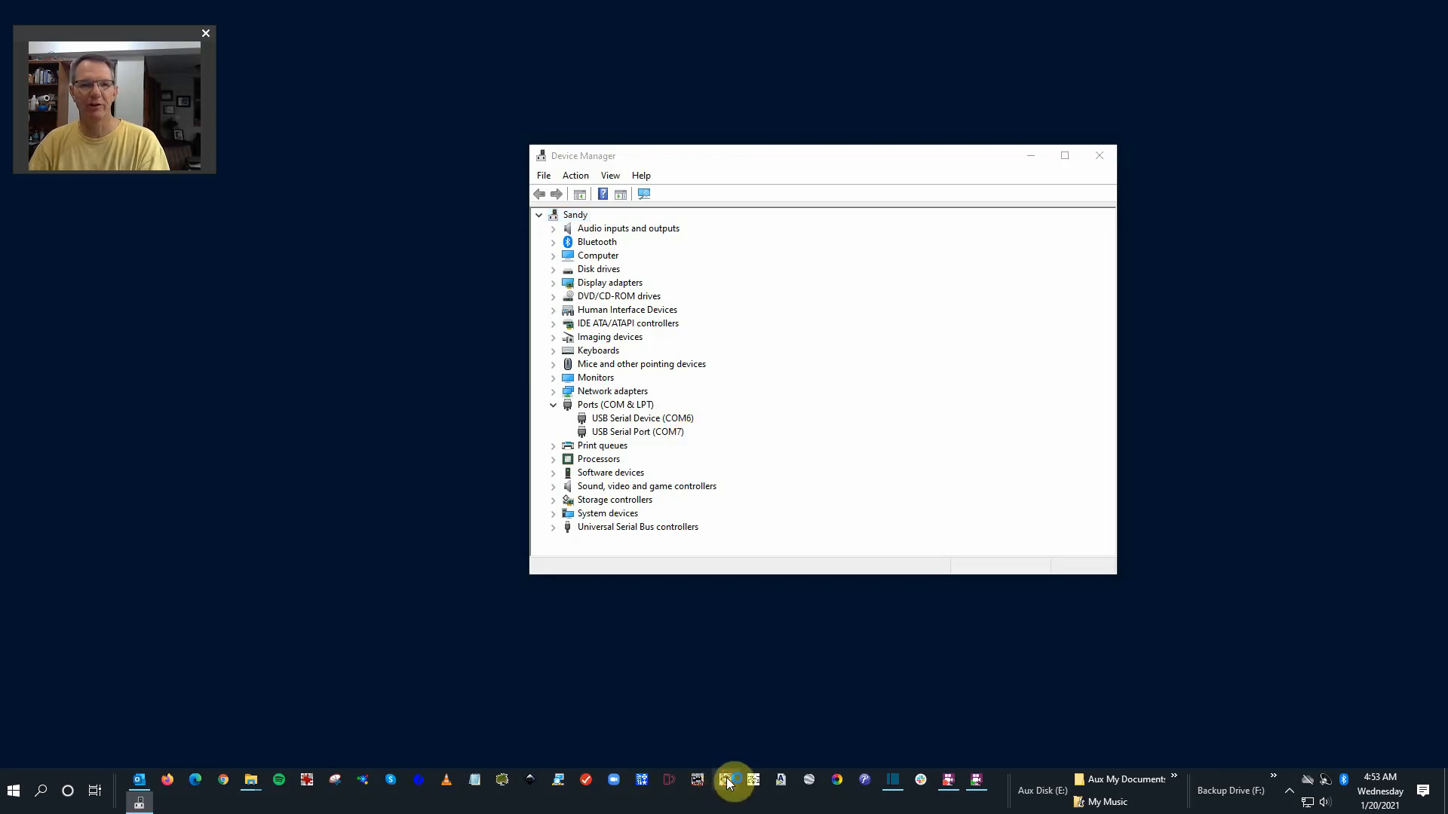
# - Launch PanelPro from the taskbar and start it with the My JMRI Railroad profile
pyautogui.click(731, 789)
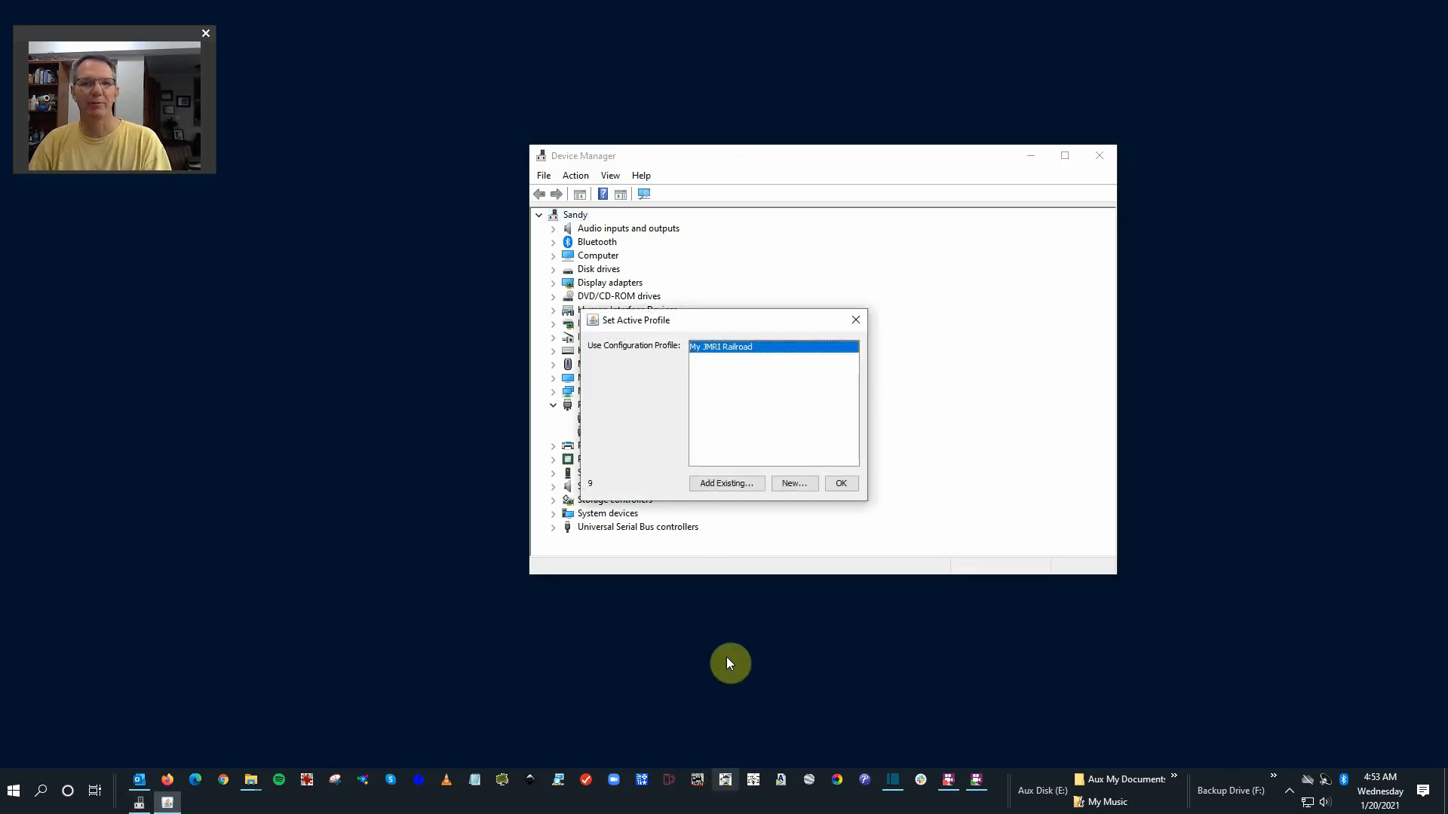
pyautogui.moveTo(789, 360)
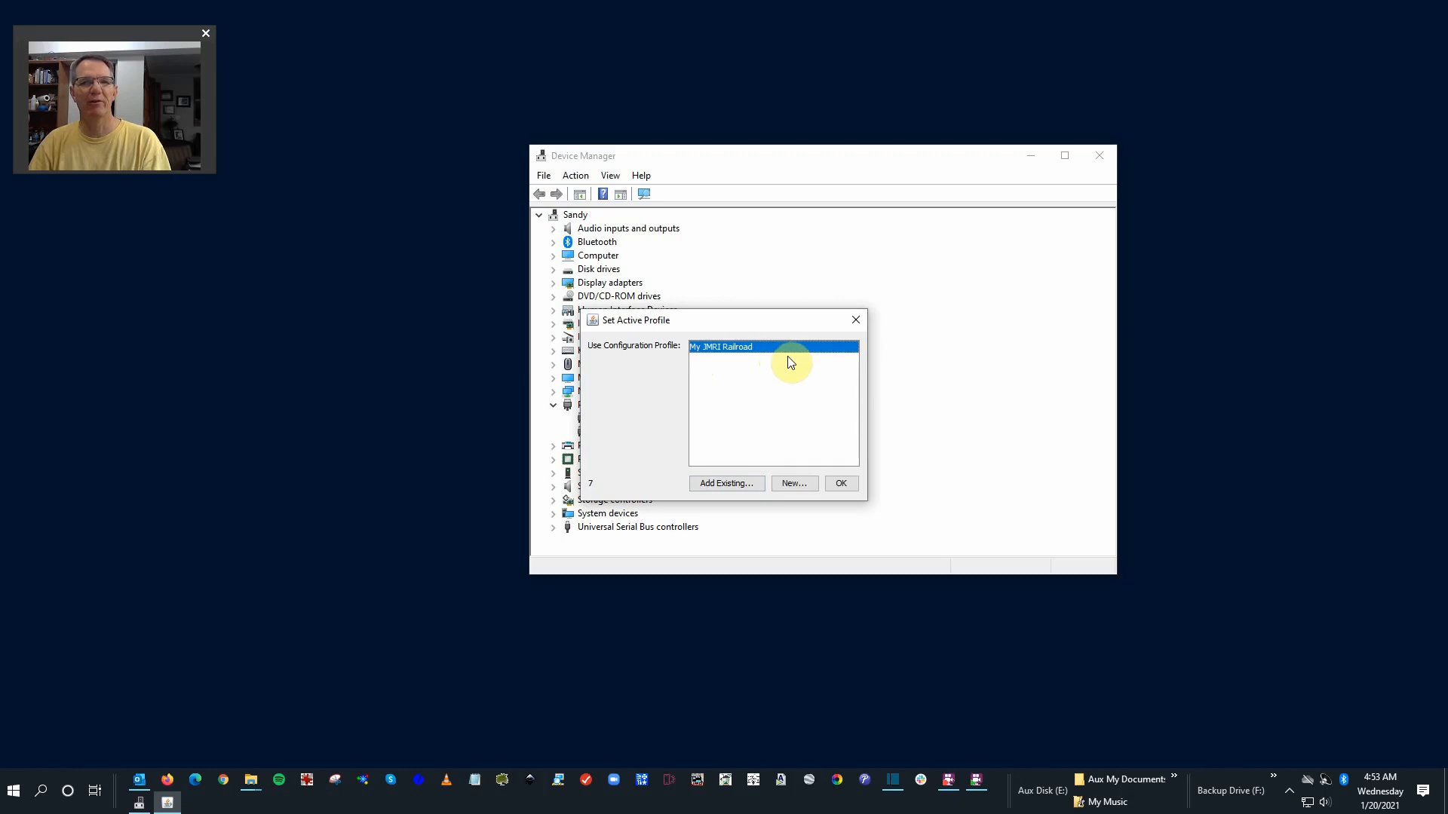
pyautogui.moveTo(789, 417)
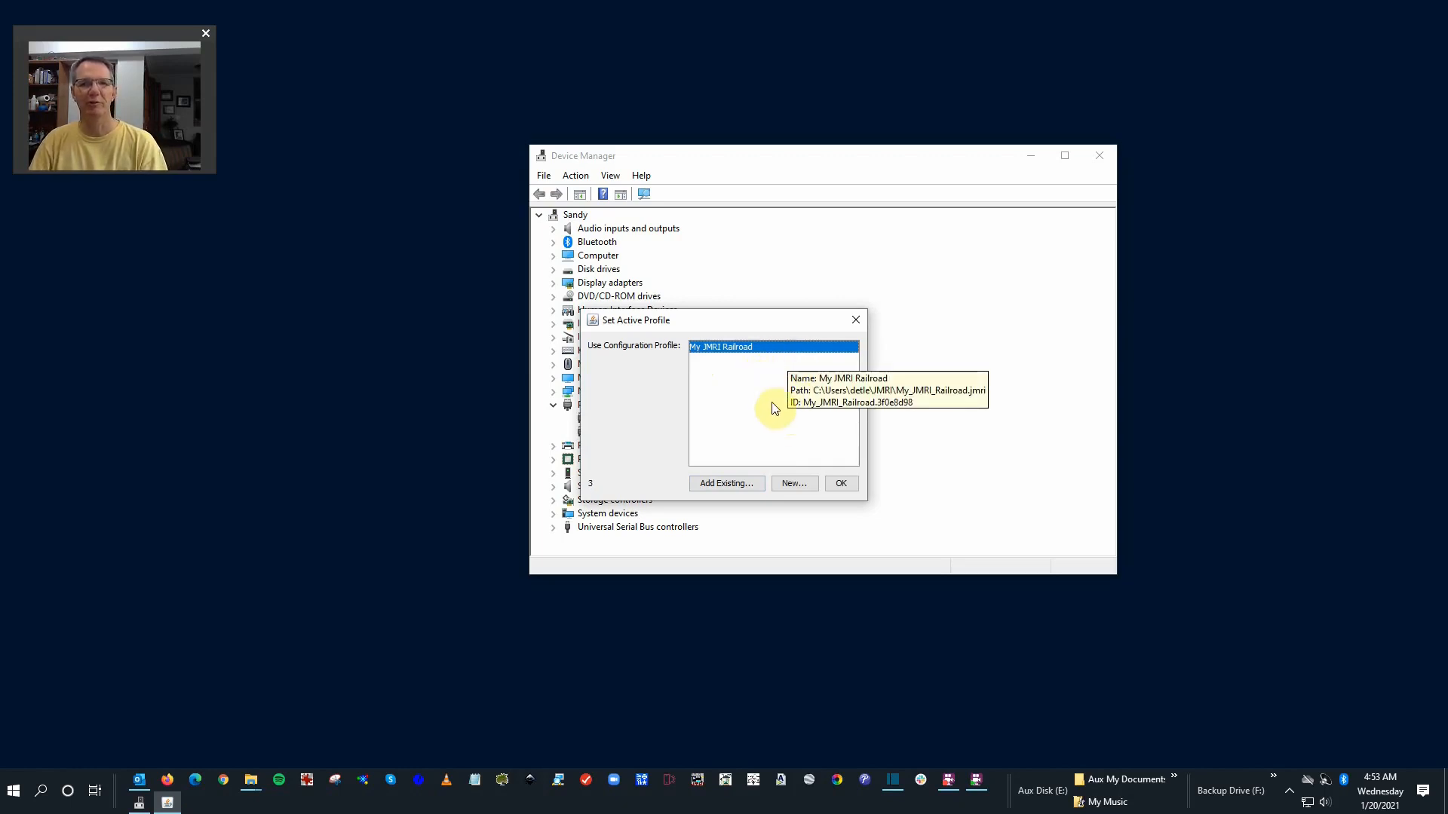
pyautogui.click(840, 482)
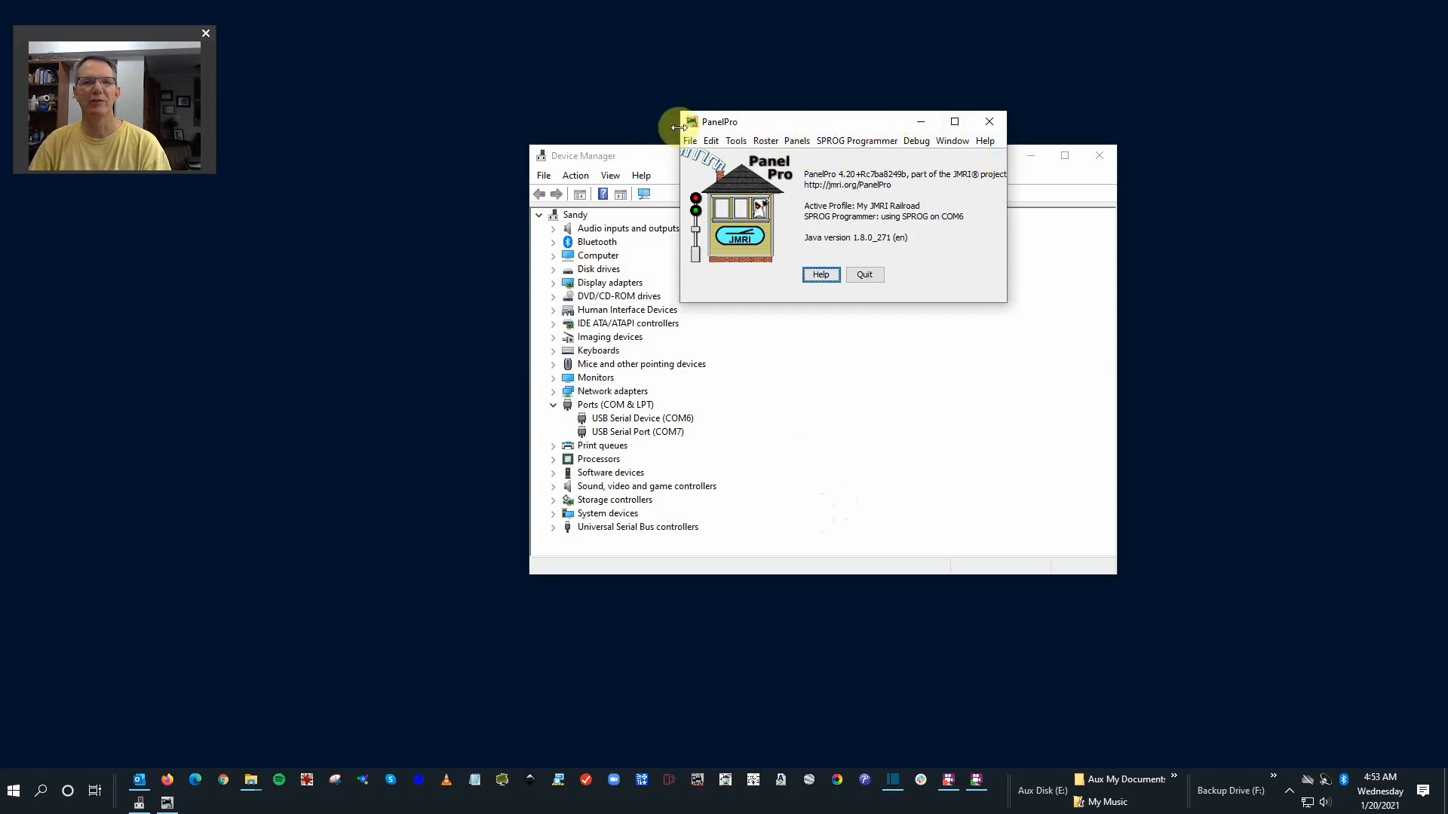
# - Bring up Edit > Preferences on the Connections page showing SPROG on COM6
pyautogui.click(711, 140)
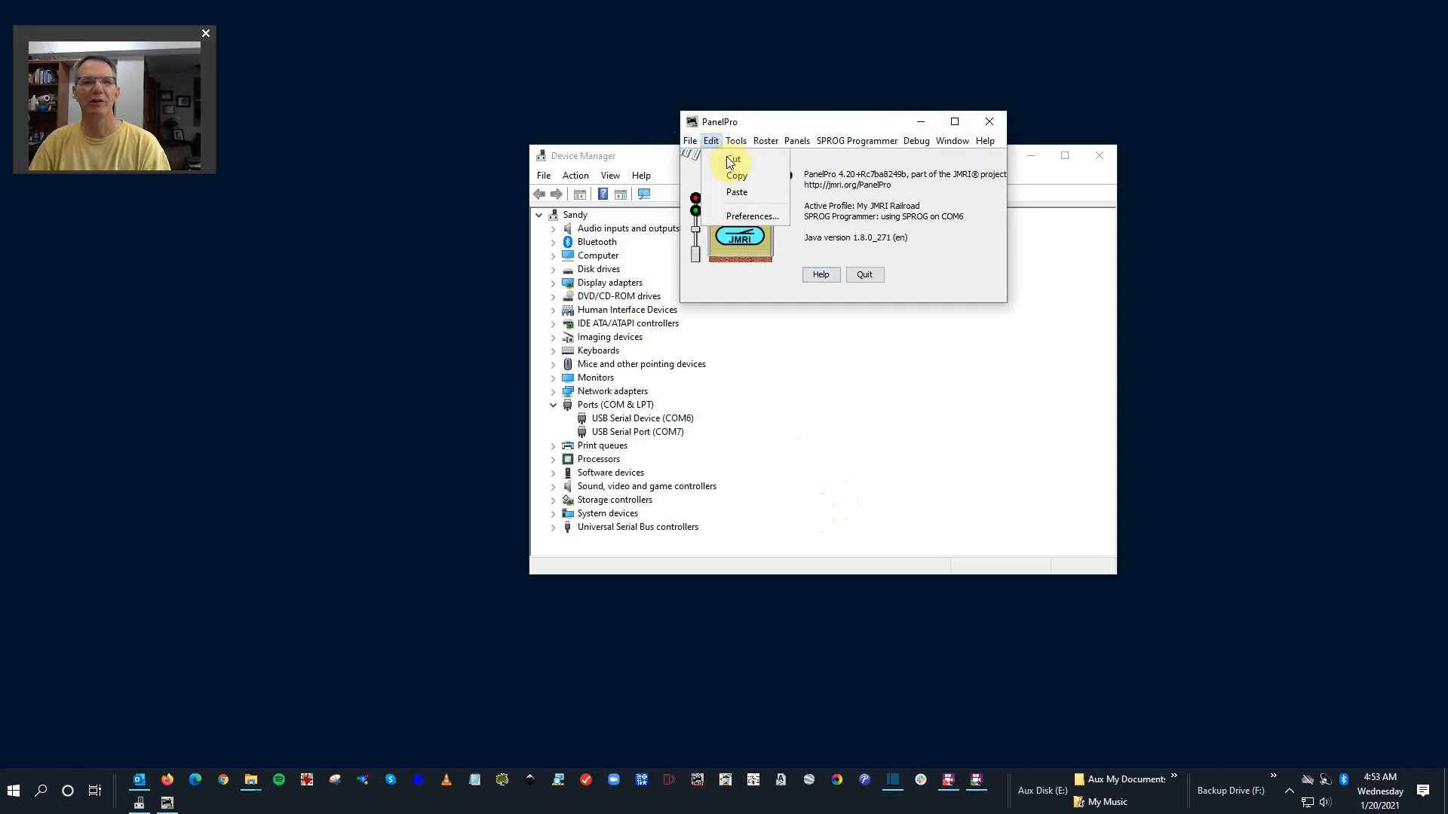
pyautogui.moveTo(748, 216)
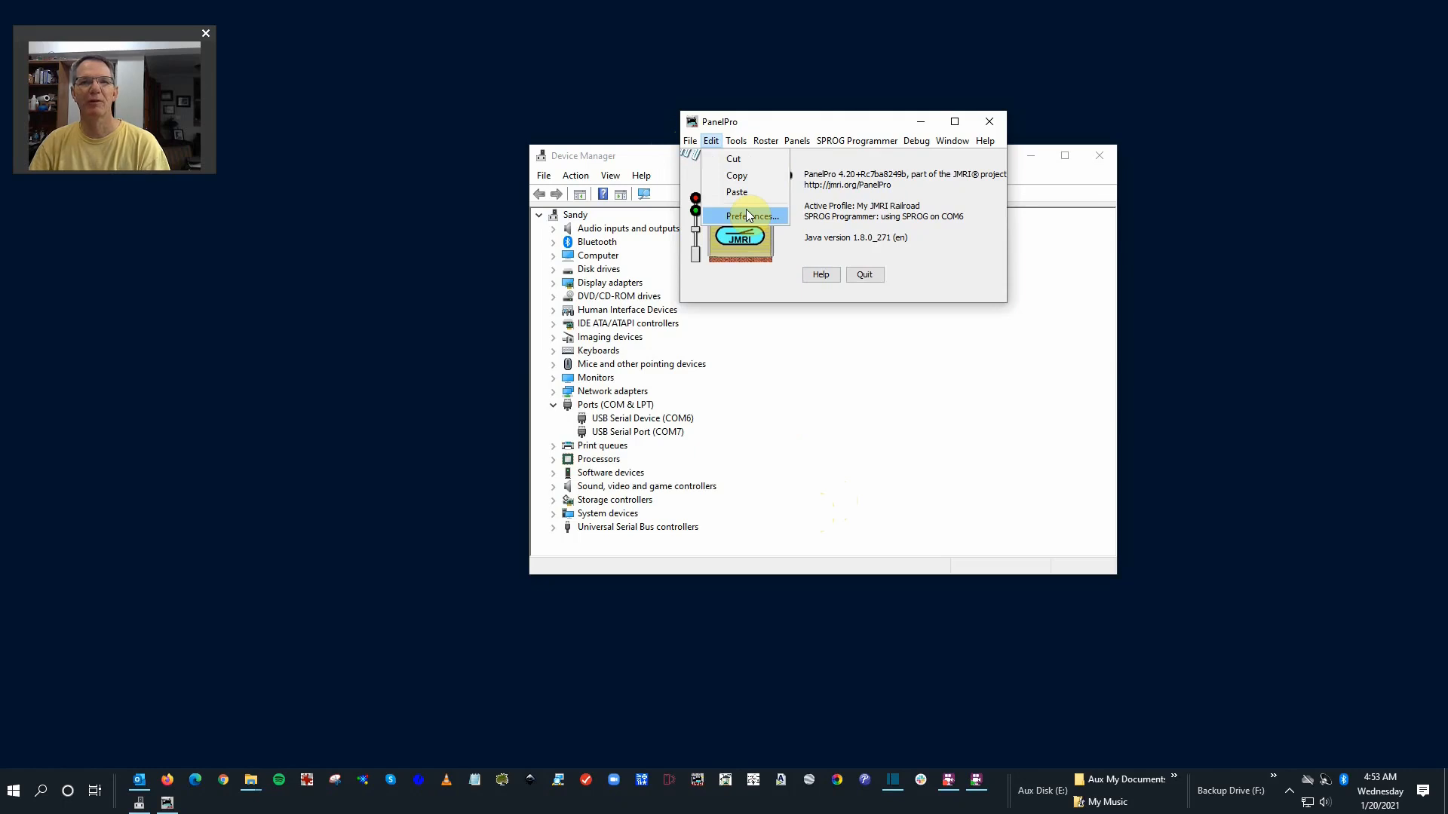
pyautogui.click(748, 216)
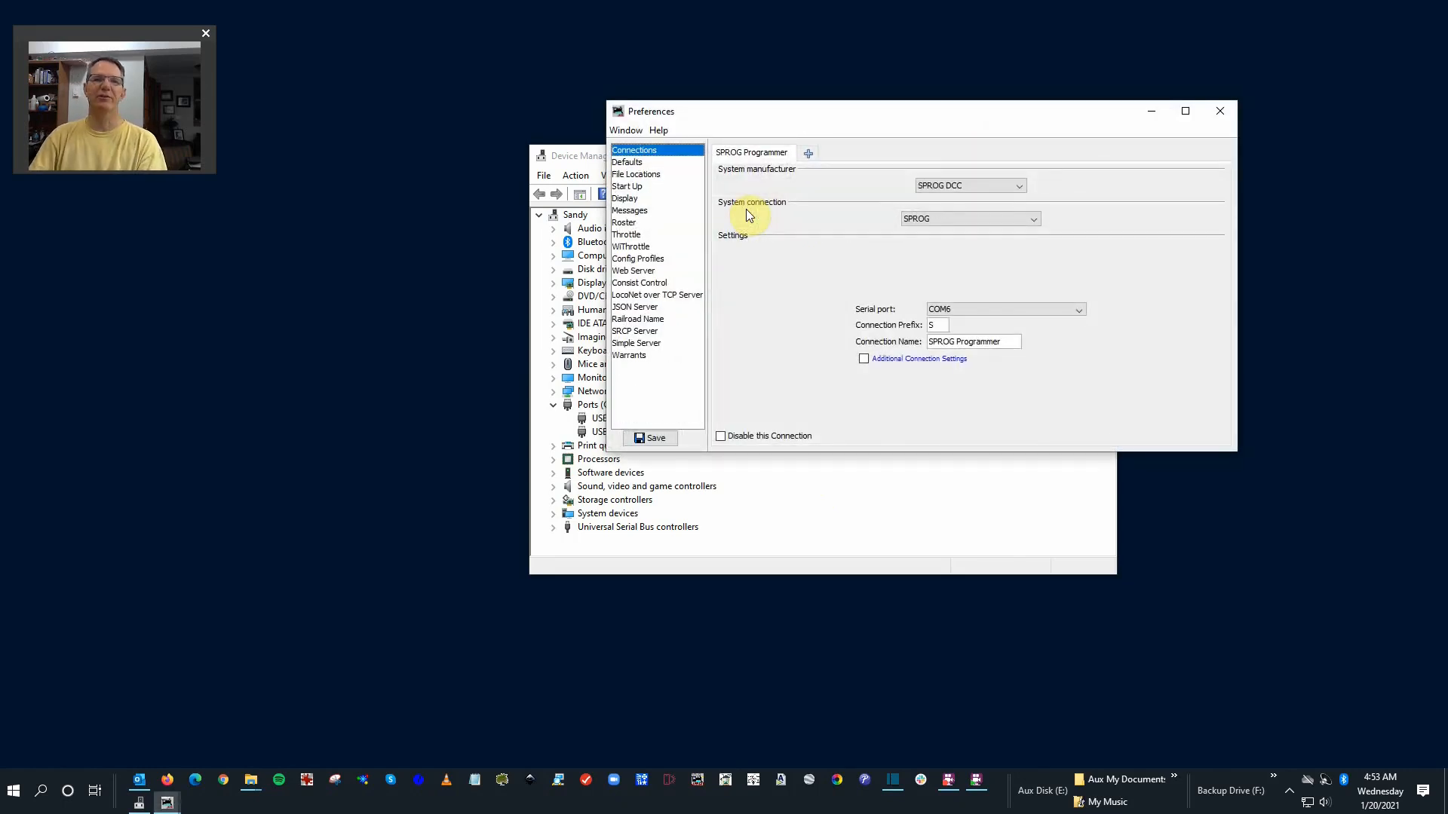
pyautogui.moveTo(751, 152)
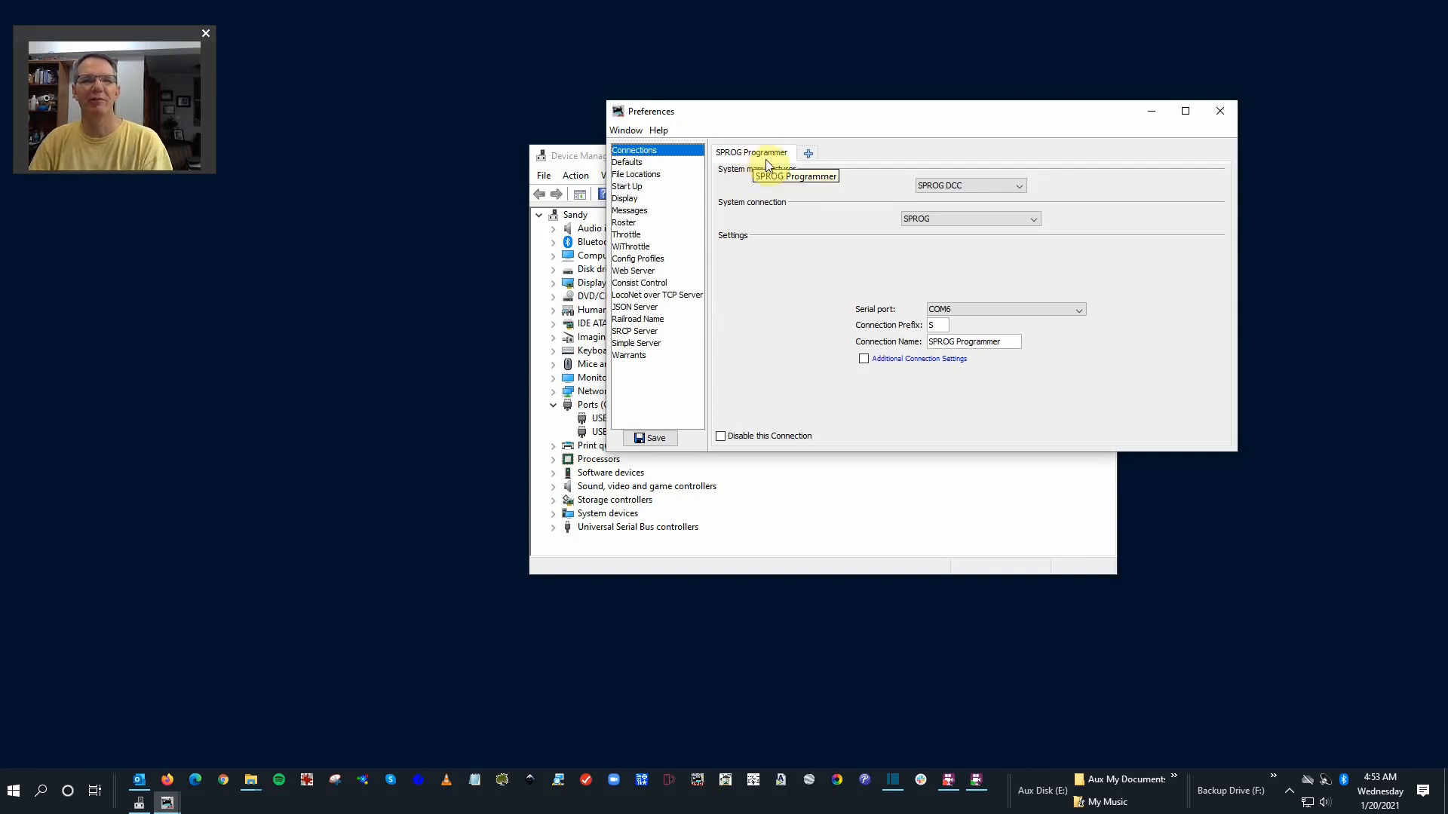
pyautogui.moveTo(828, 170)
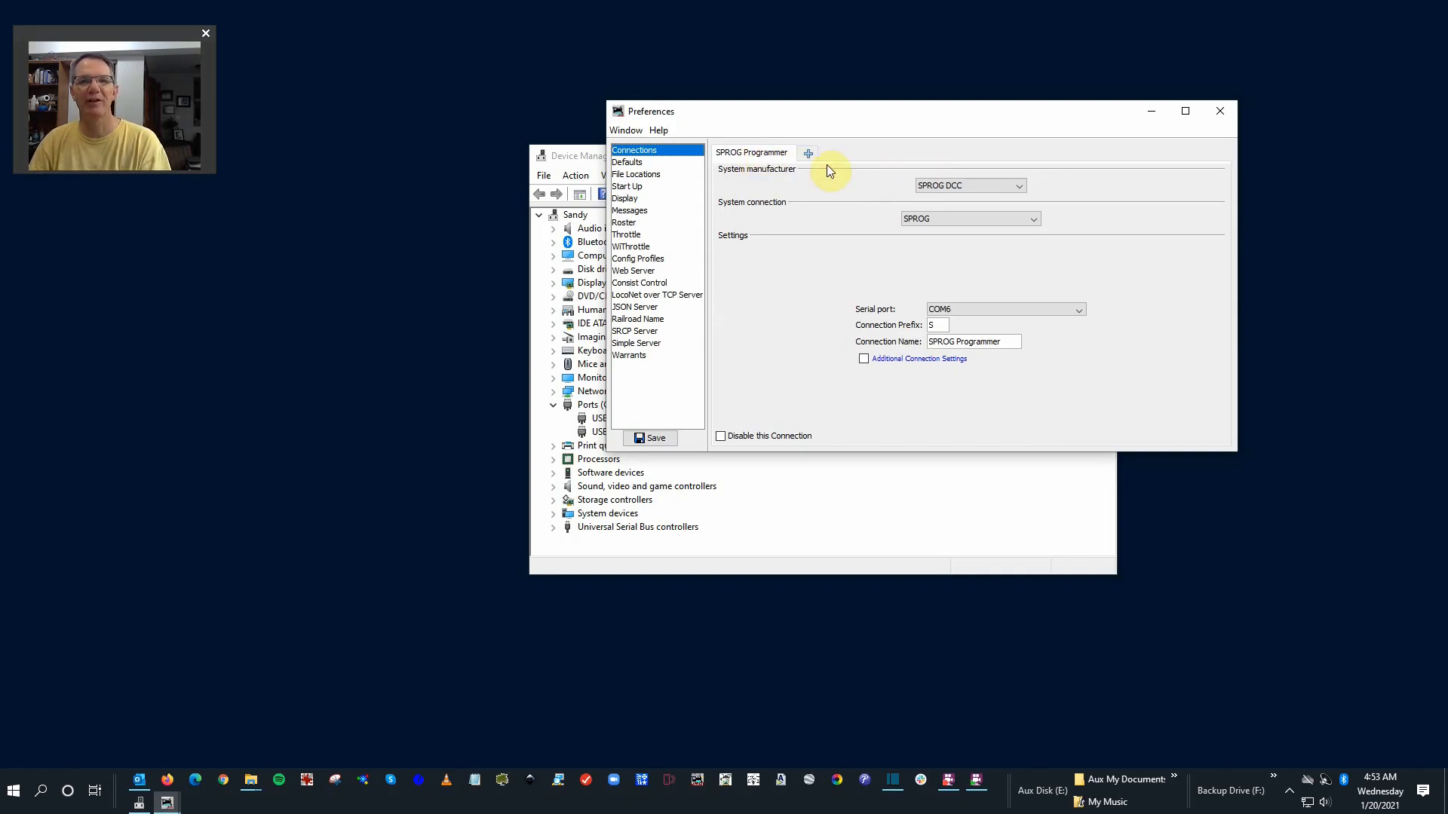
pyautogui.moveTo(905, 184)
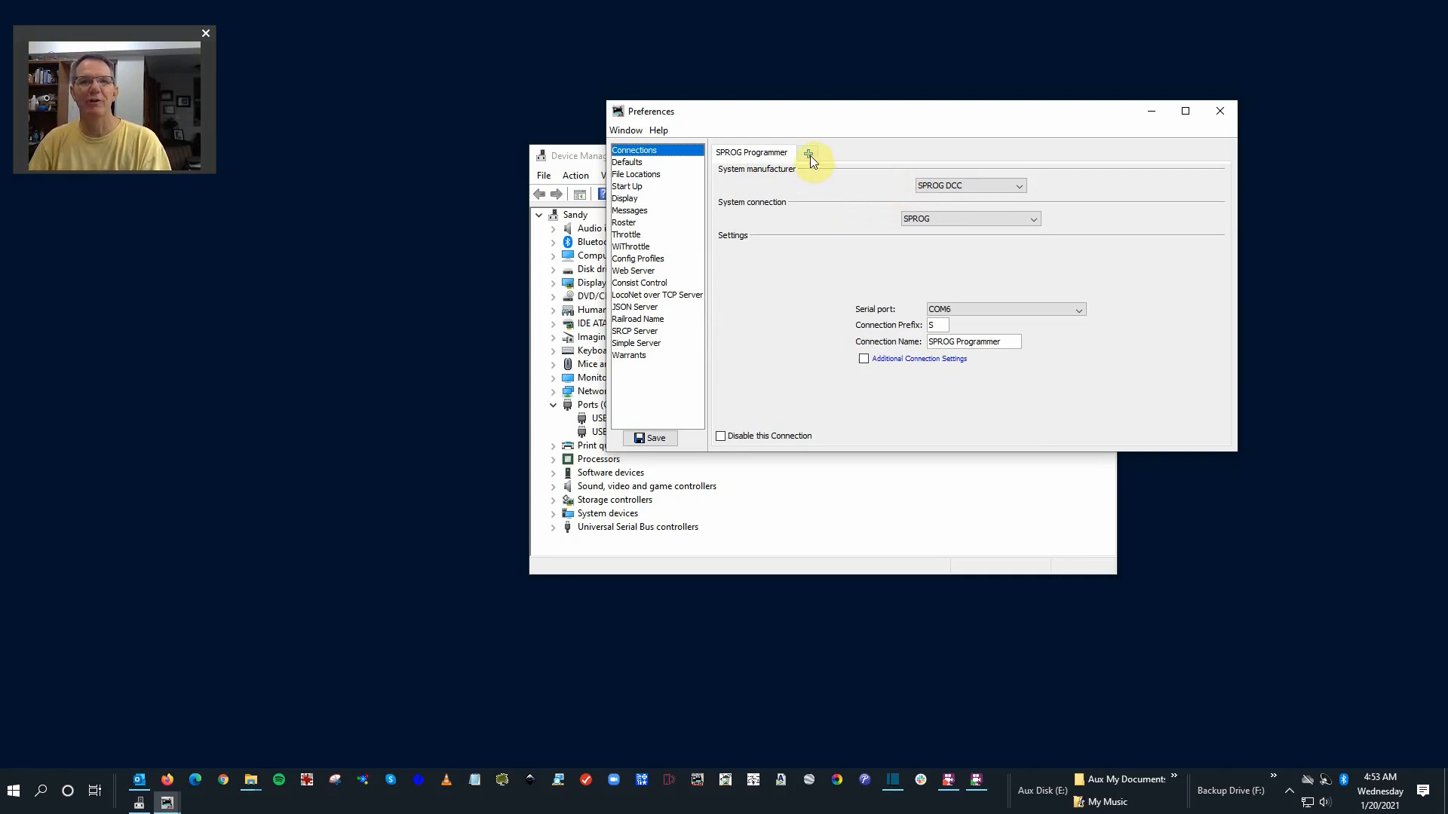
# - Add Connection2 with manufacturer LCC and connection type CAN via LCC Buffer-USB
pyautogui.click(809, 154)
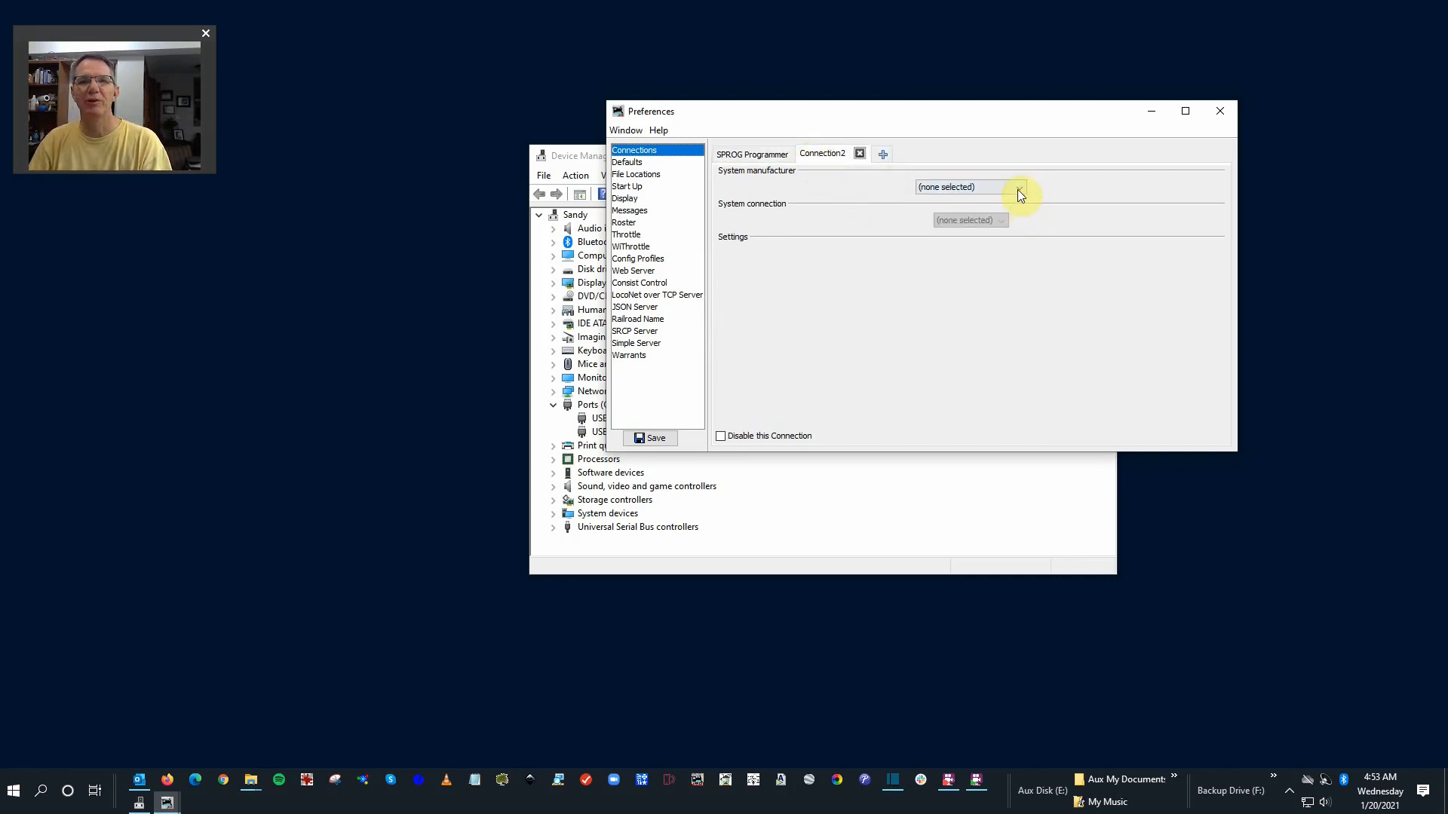
pyautogui.click(1019, 187)
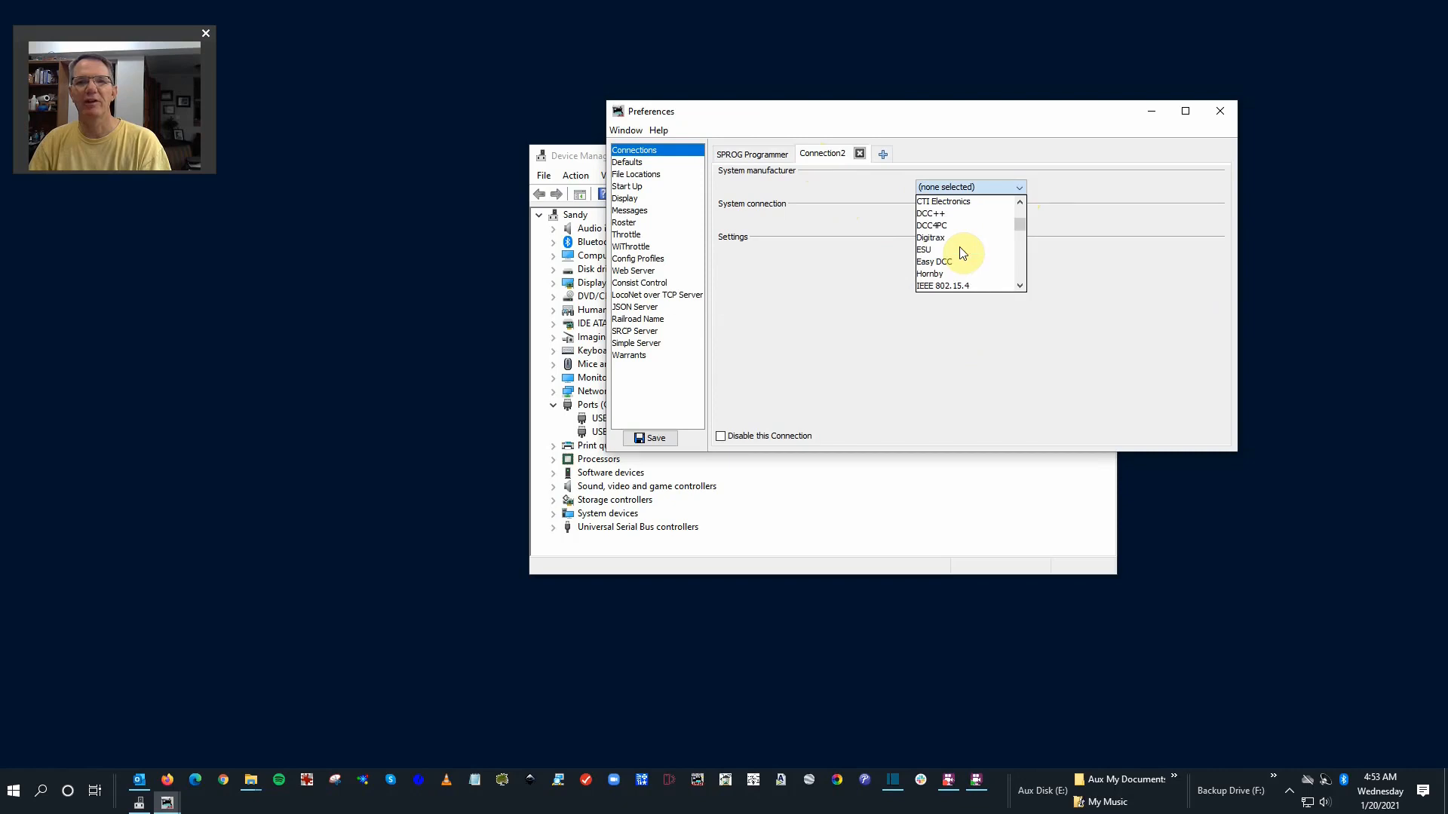
pyautogui.scroll(-3)
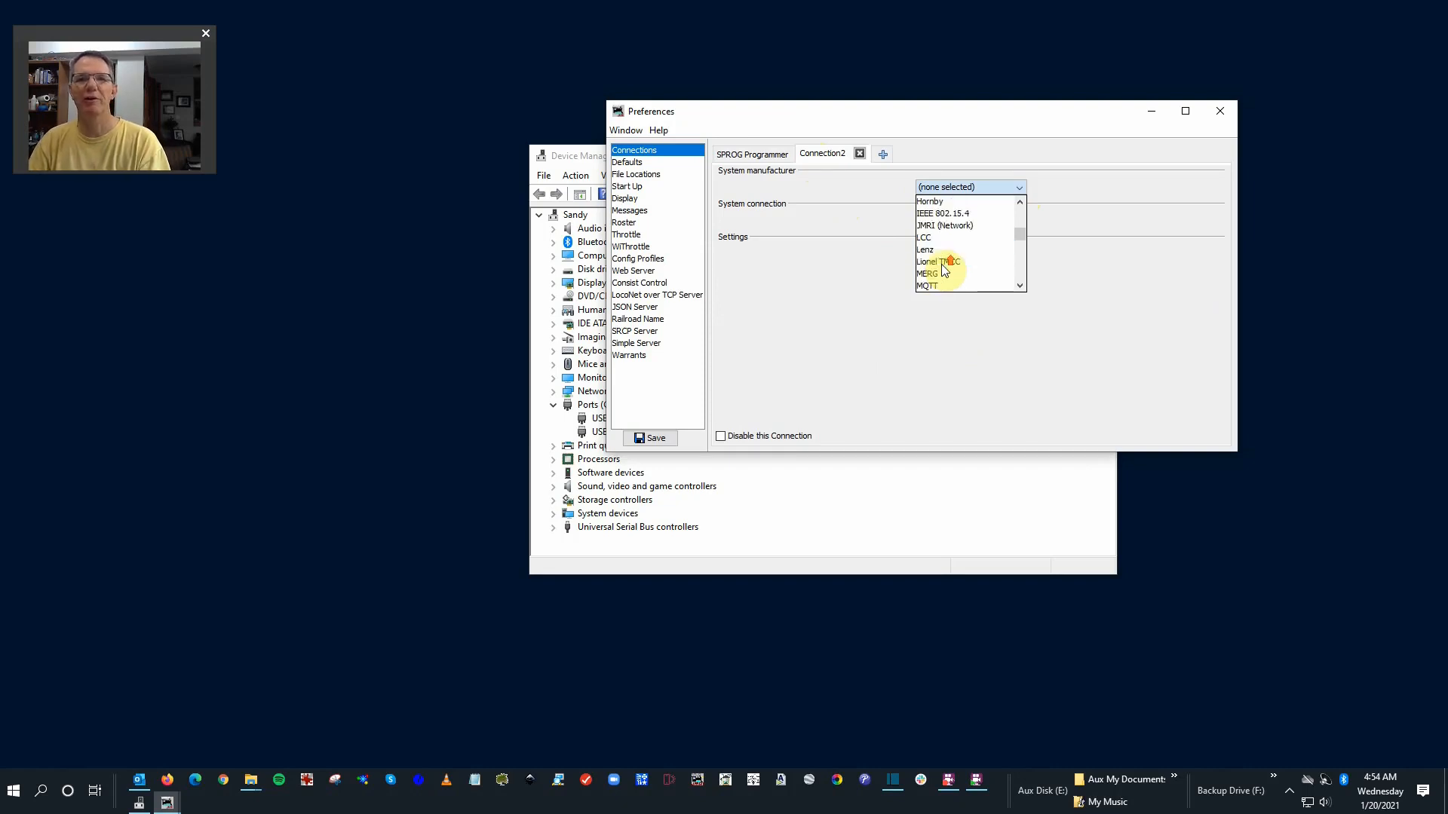
pyautogui.click(923, 236)
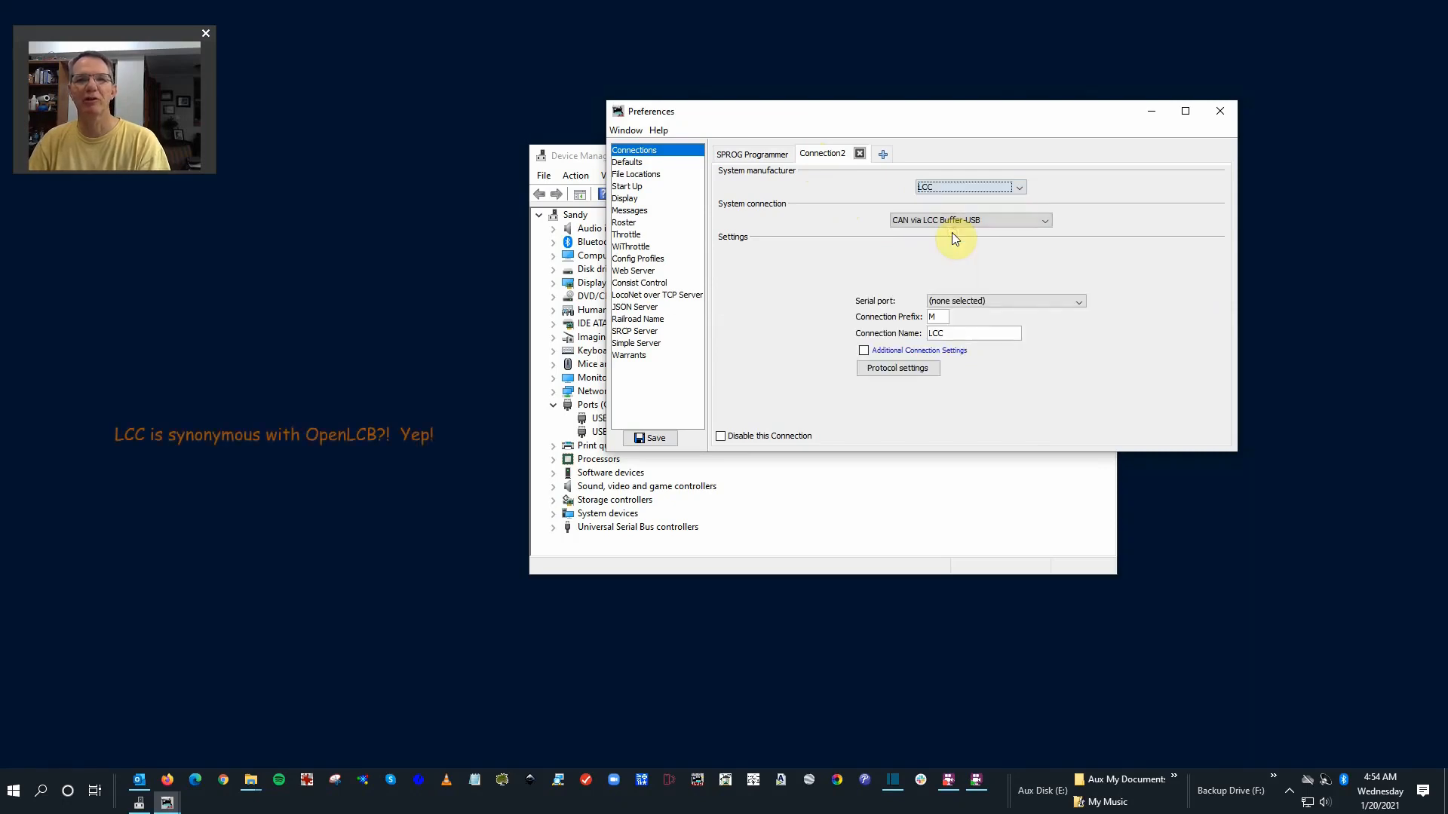
pyautogui.moveTo(898, 215)
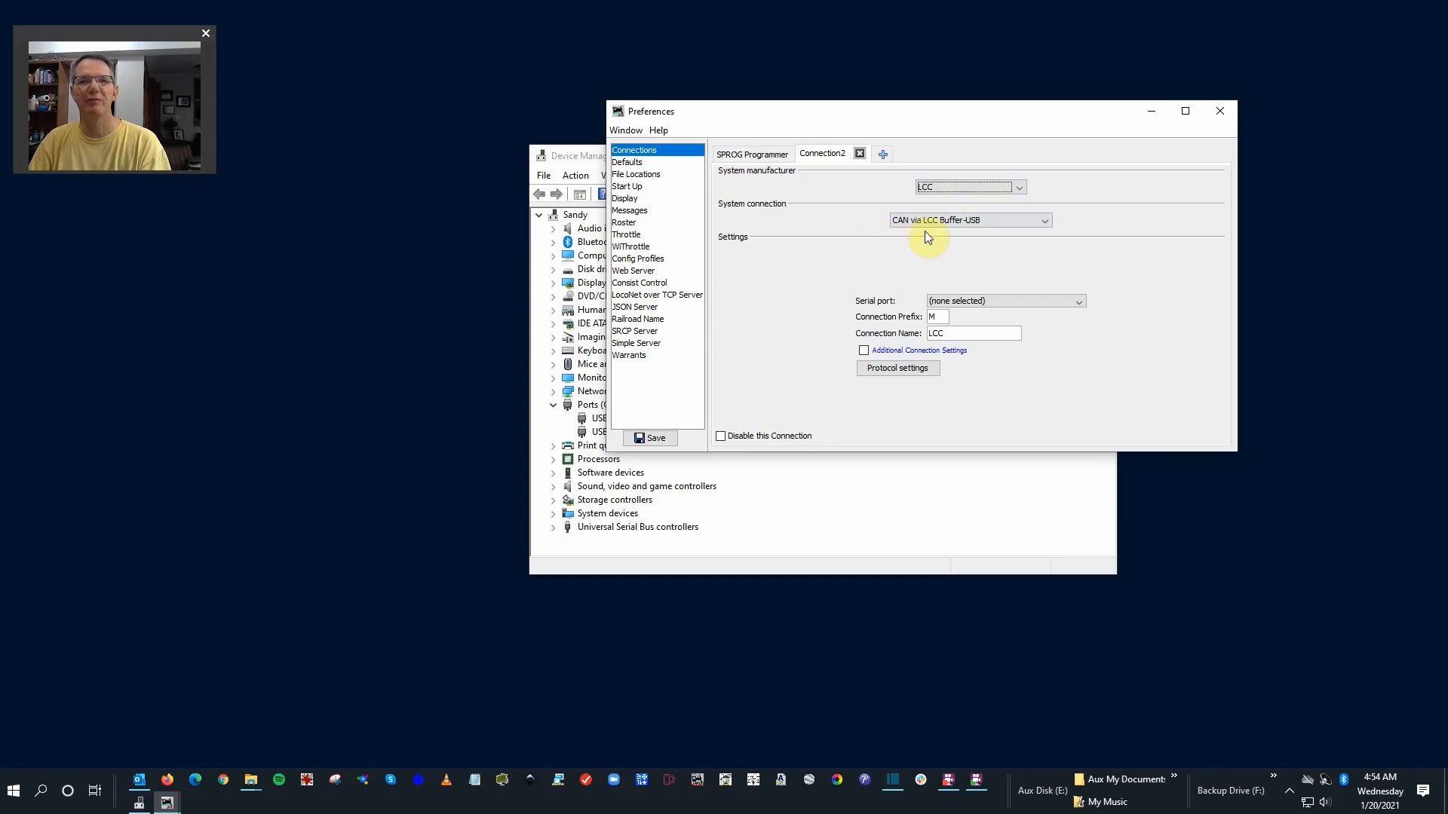
pyautogui.moveTo(808, 219)
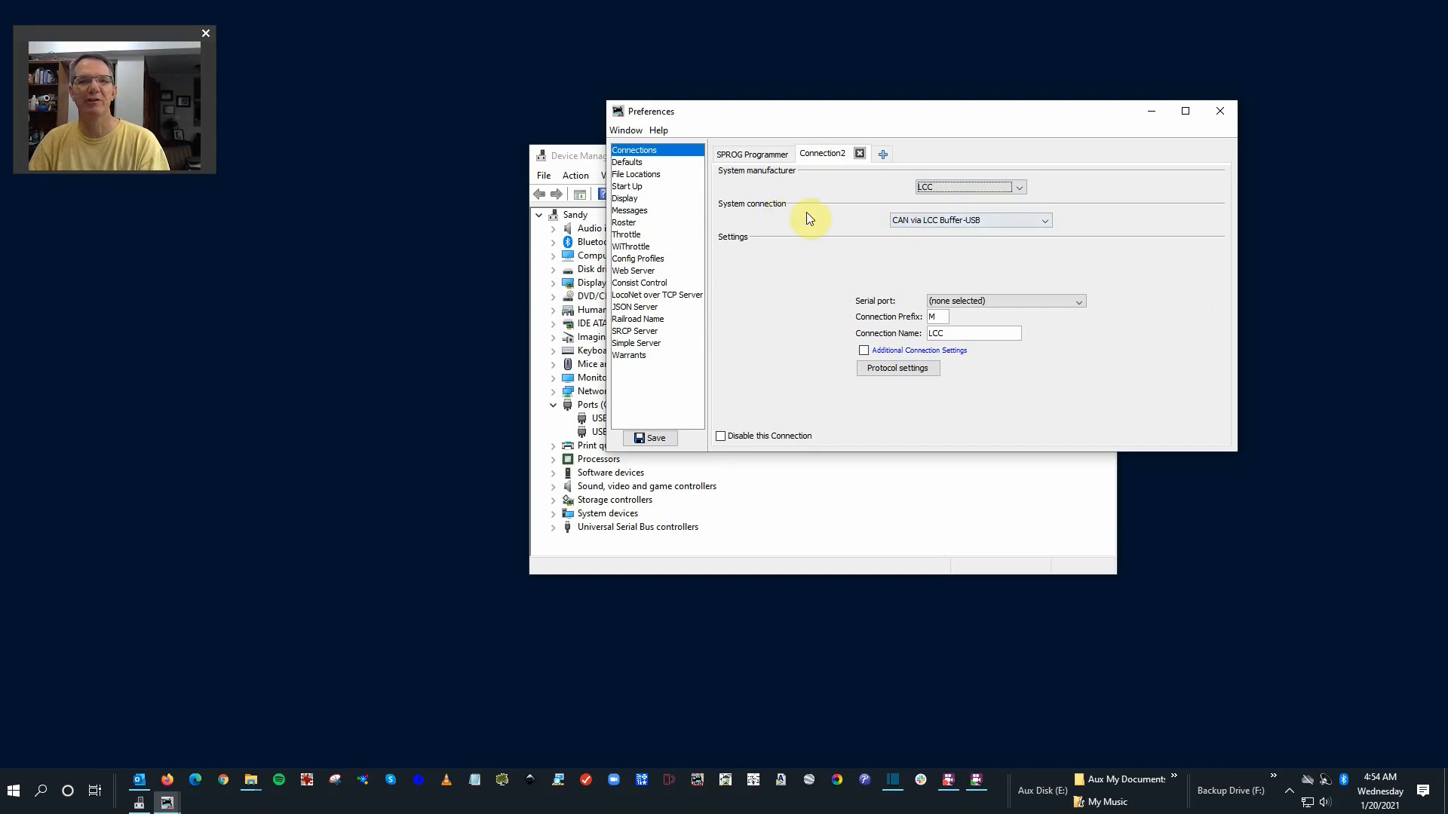
pyautogui.moveTo(1014, 317)
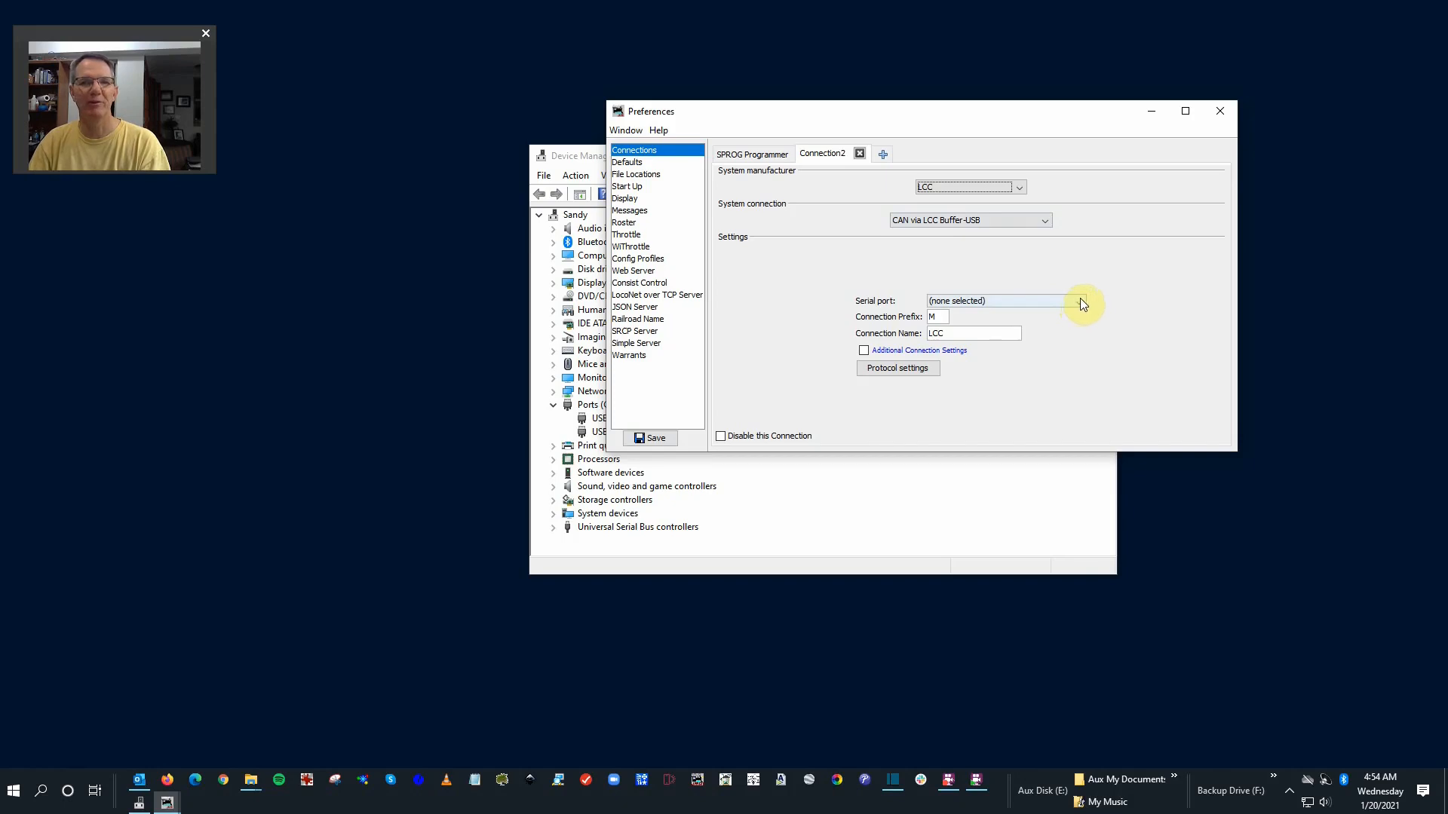
# - Choose COM7 as Connection2's serial port and save the preferences
pyautogui.click(1079, 302)
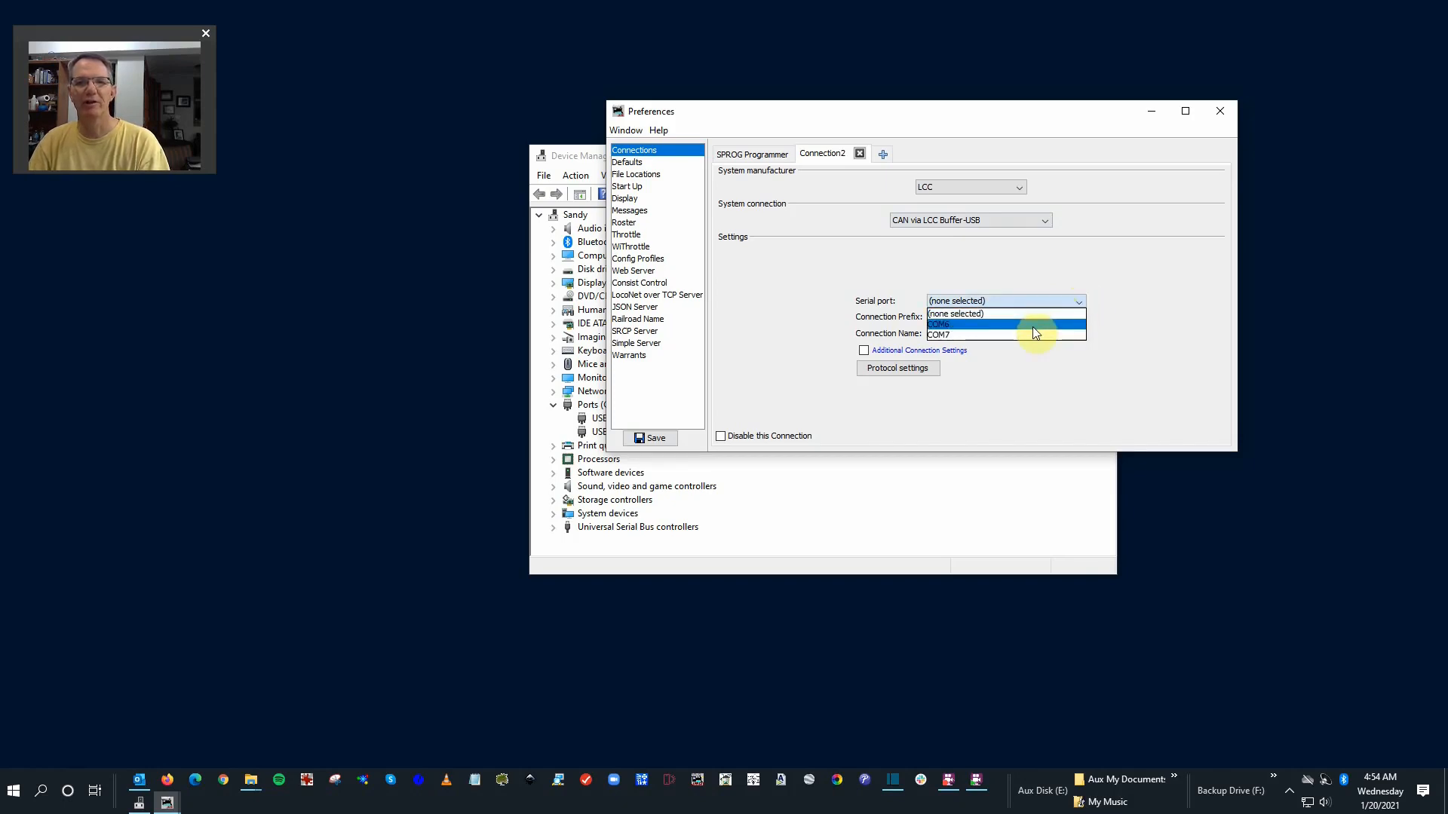
pyautogui.moveTo(1035, 335)
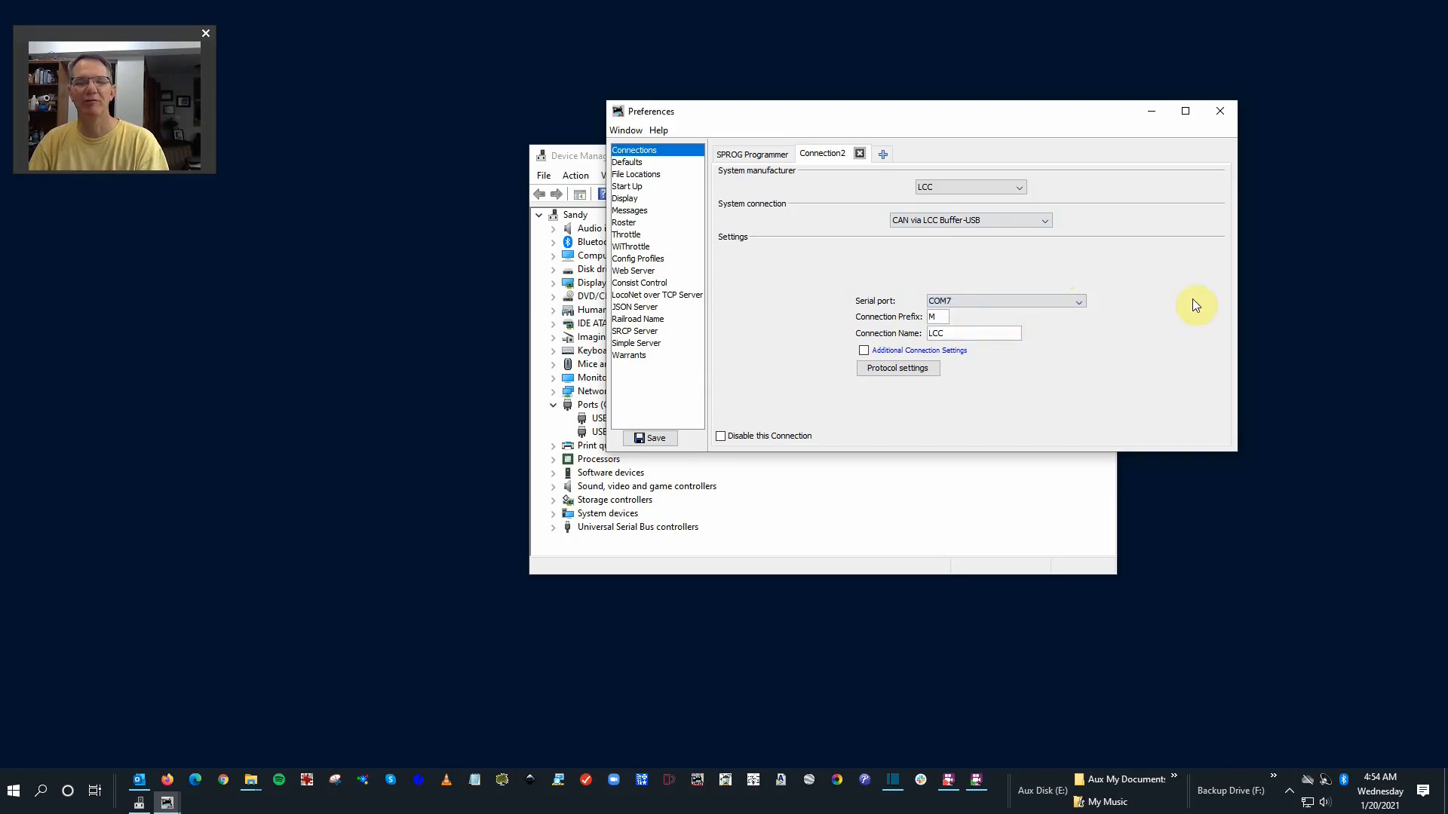
pyautogui.moveTo(920, 401)
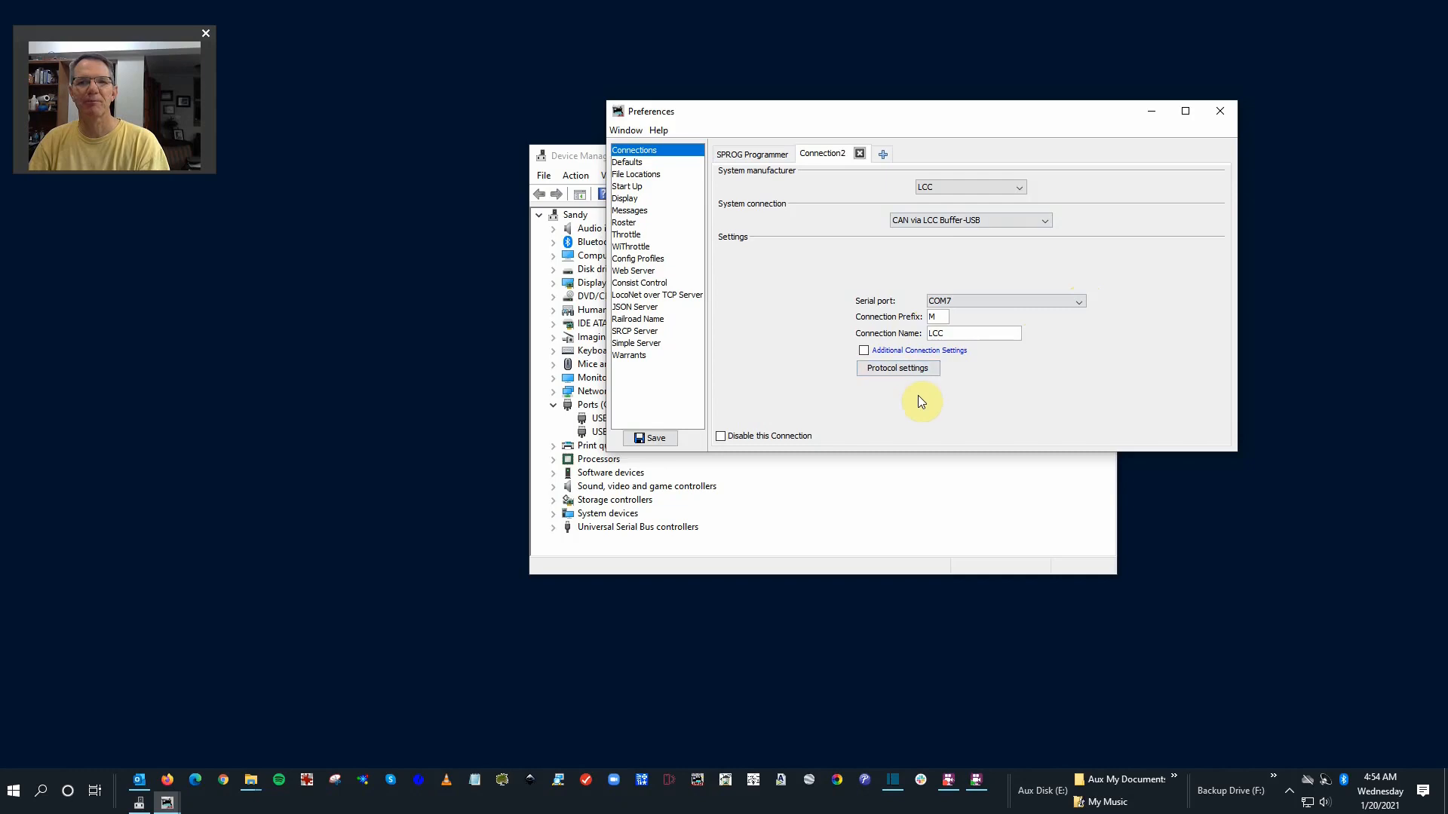
pyautogui.moveTo(788, 426)
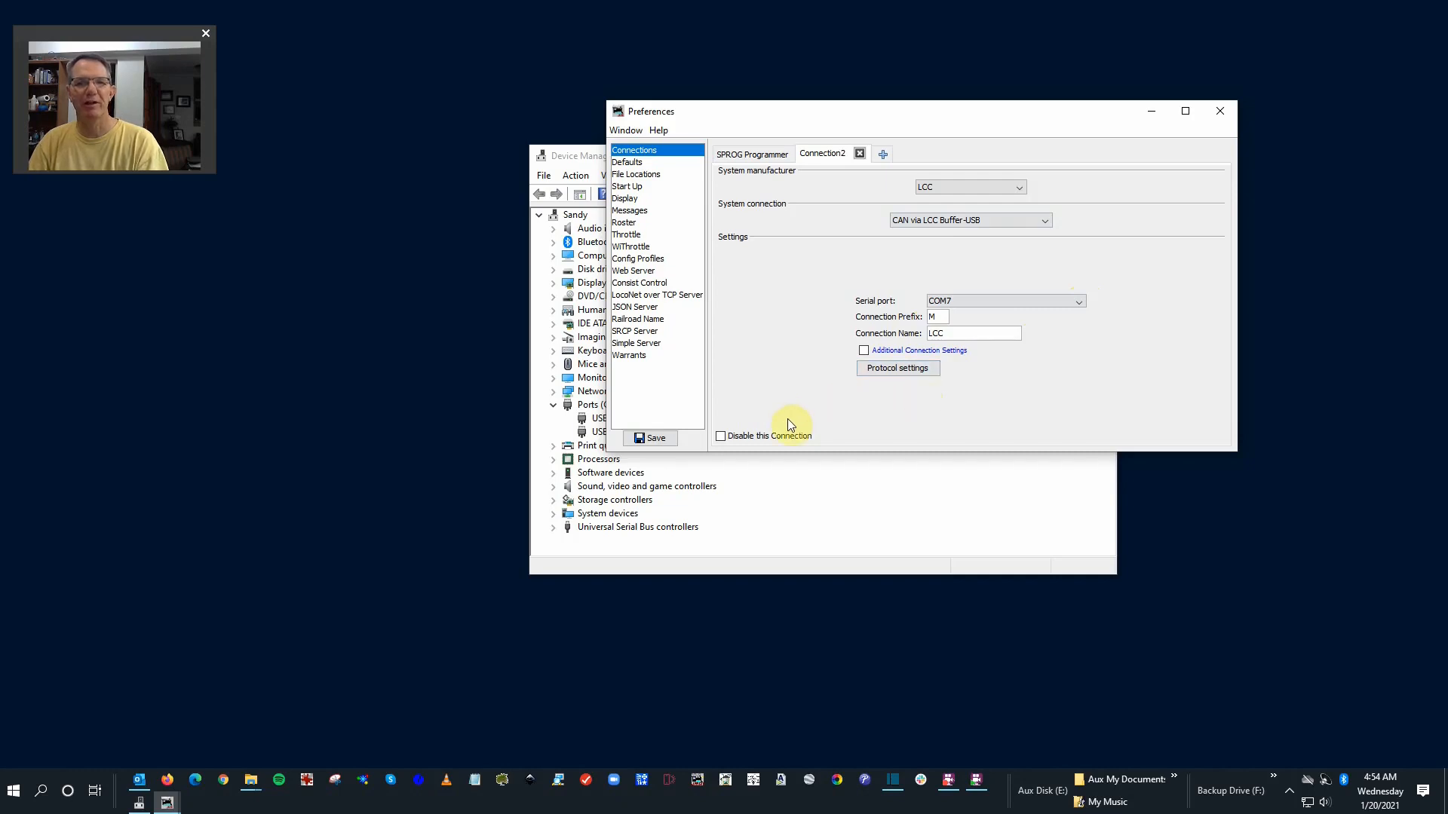
pyautogui.click(653, 438)
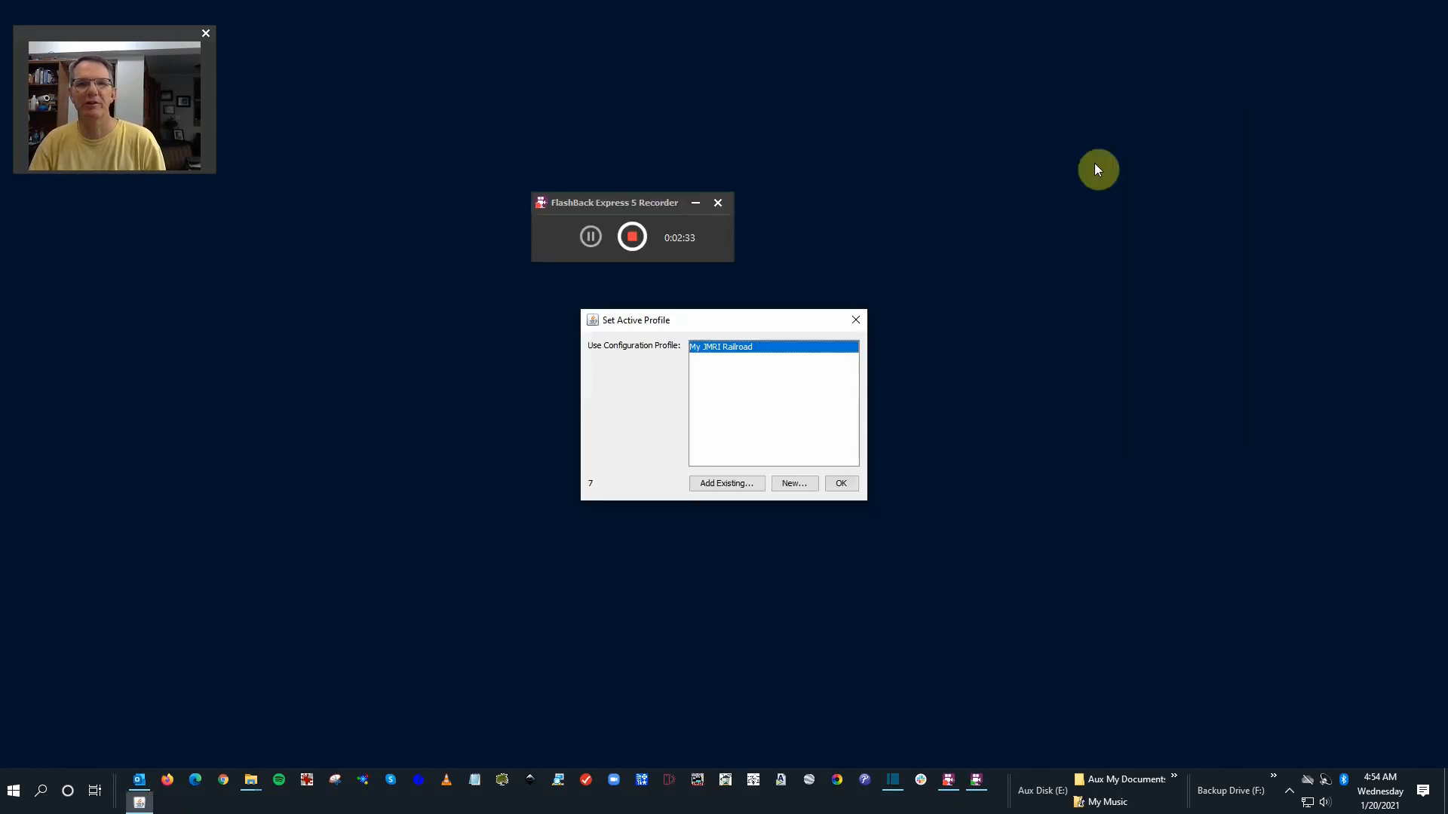
# - Confirm My JMRI Railroad in Set Active Profile so PanelPro restarts with LCC on COM7
pyautogui.click(839, 482)
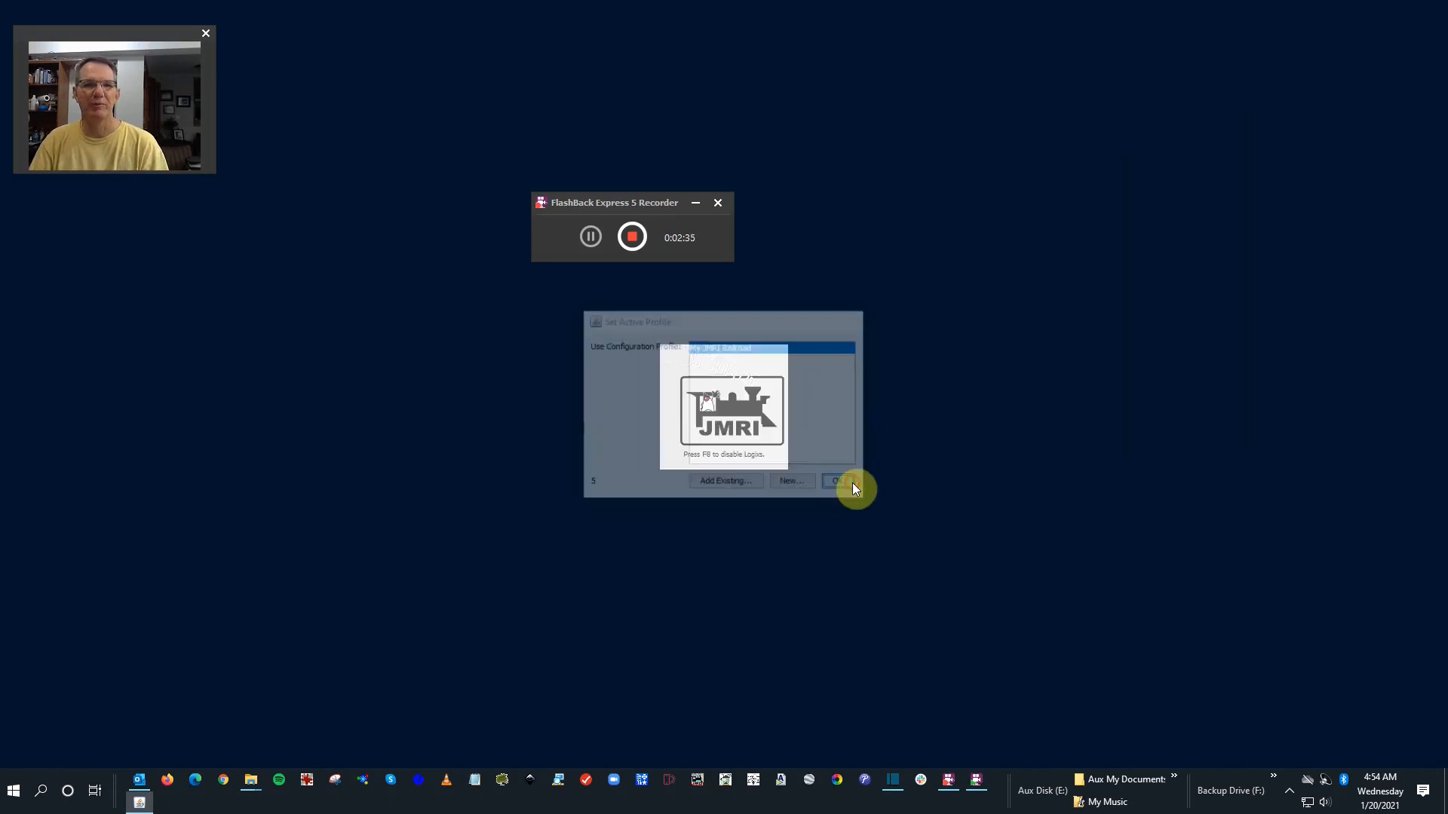
pyautogui.click(837, 479)
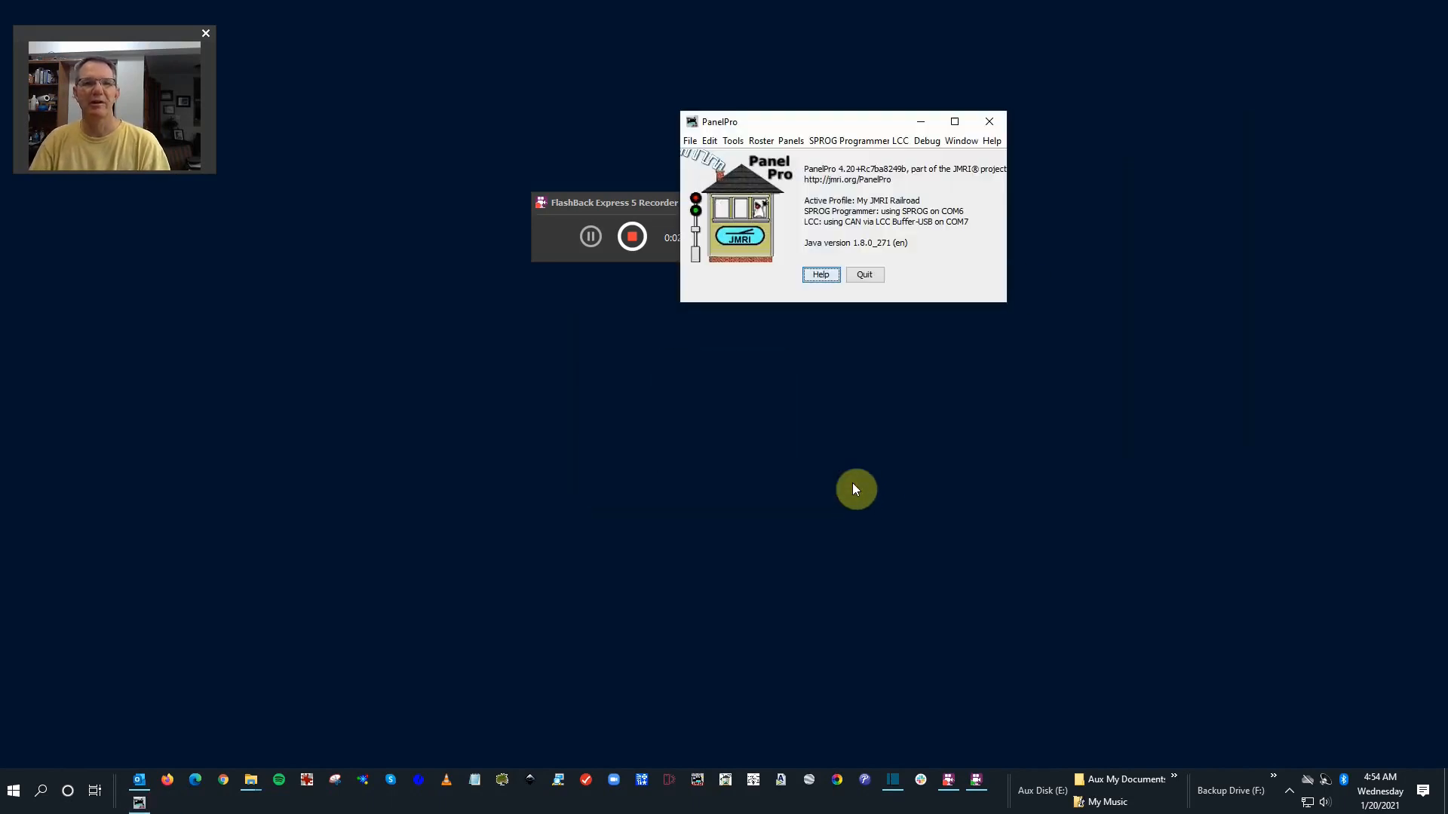
pyautogui.moveTo(836, 156)
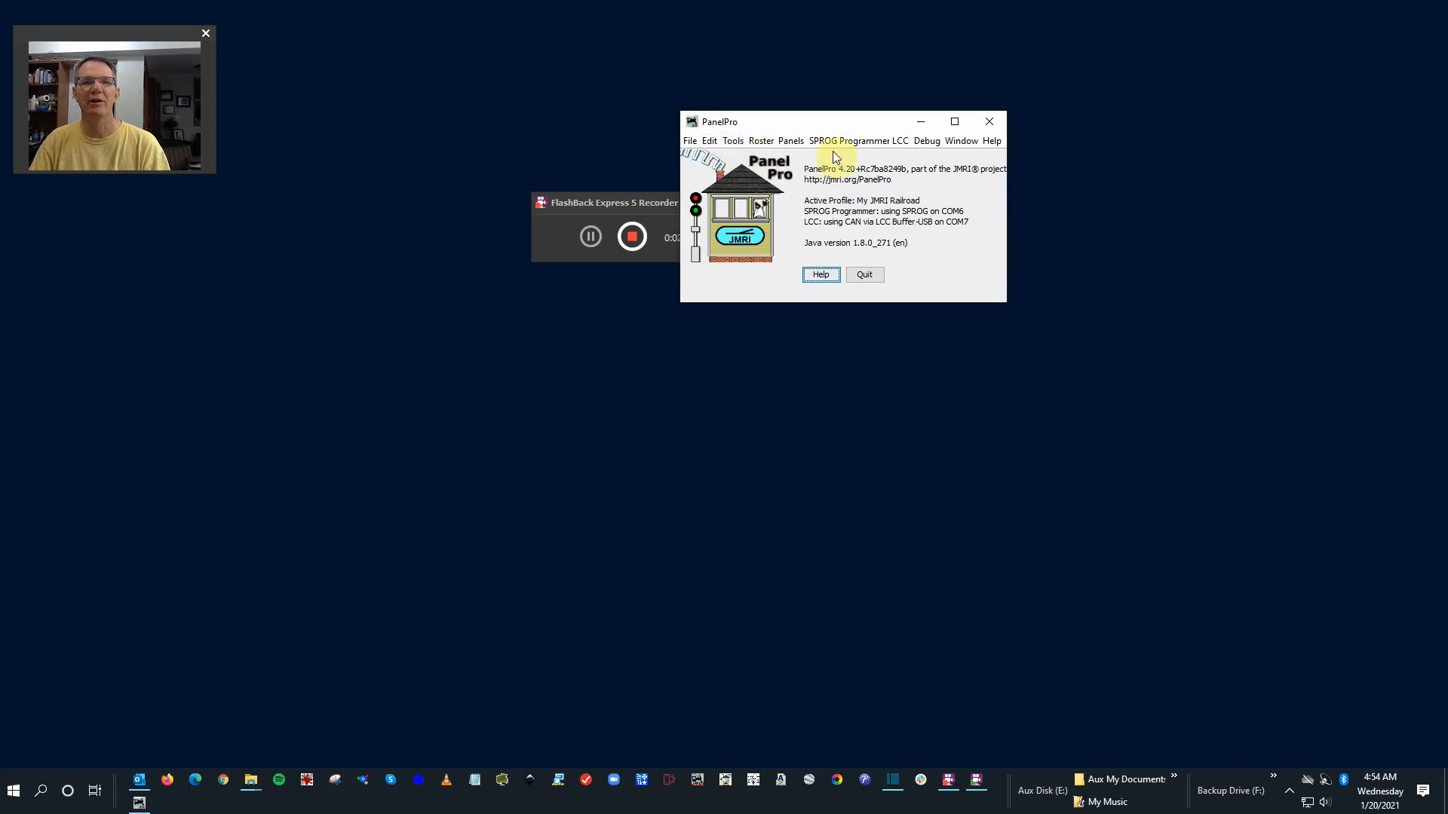
pyautogui.moveTo(899, 140)
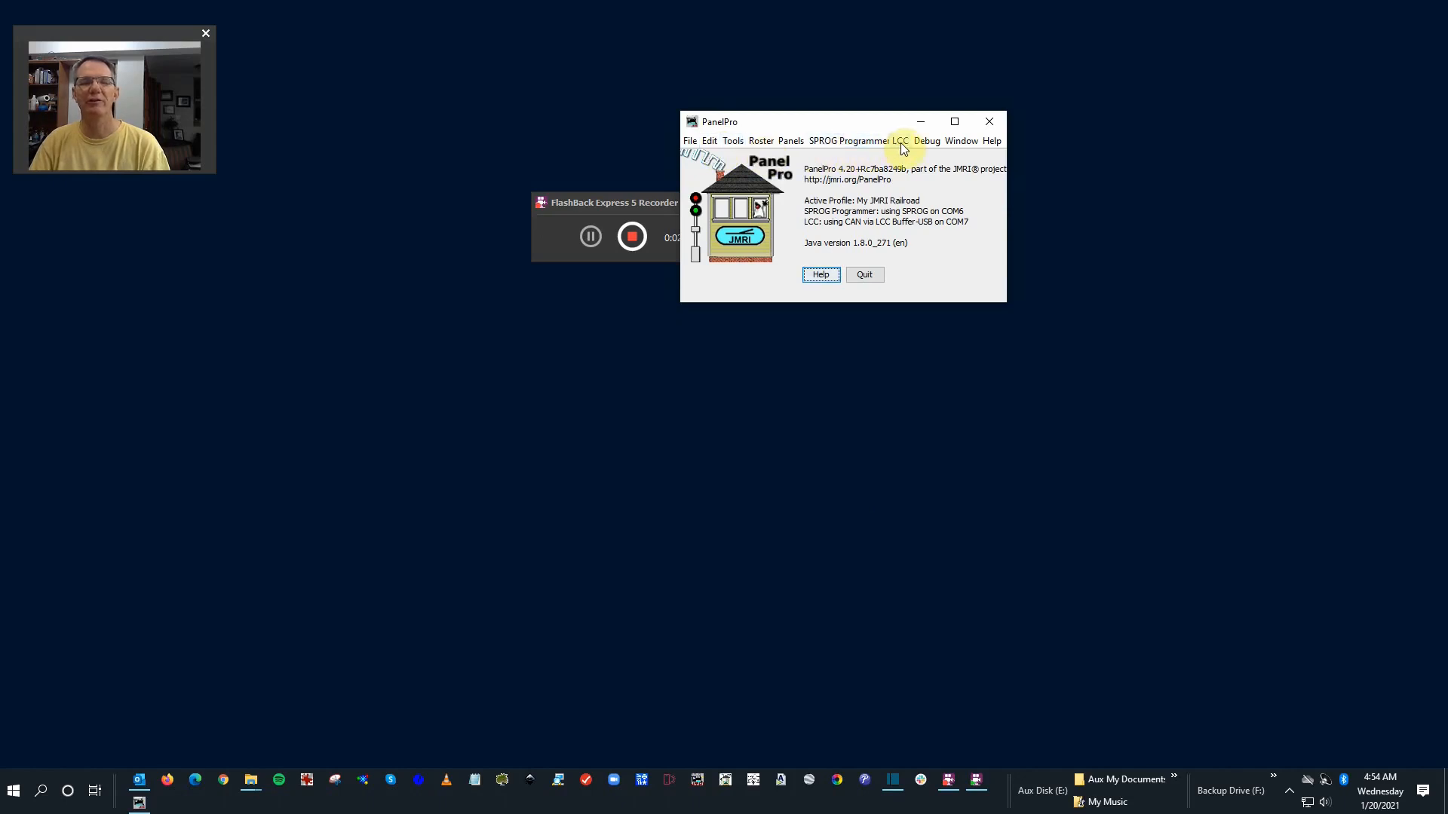
# - Choose LCC > Configure Nodes to show the OpenLCB Network Tree with two nodes
pyautogui.click(899, 140)
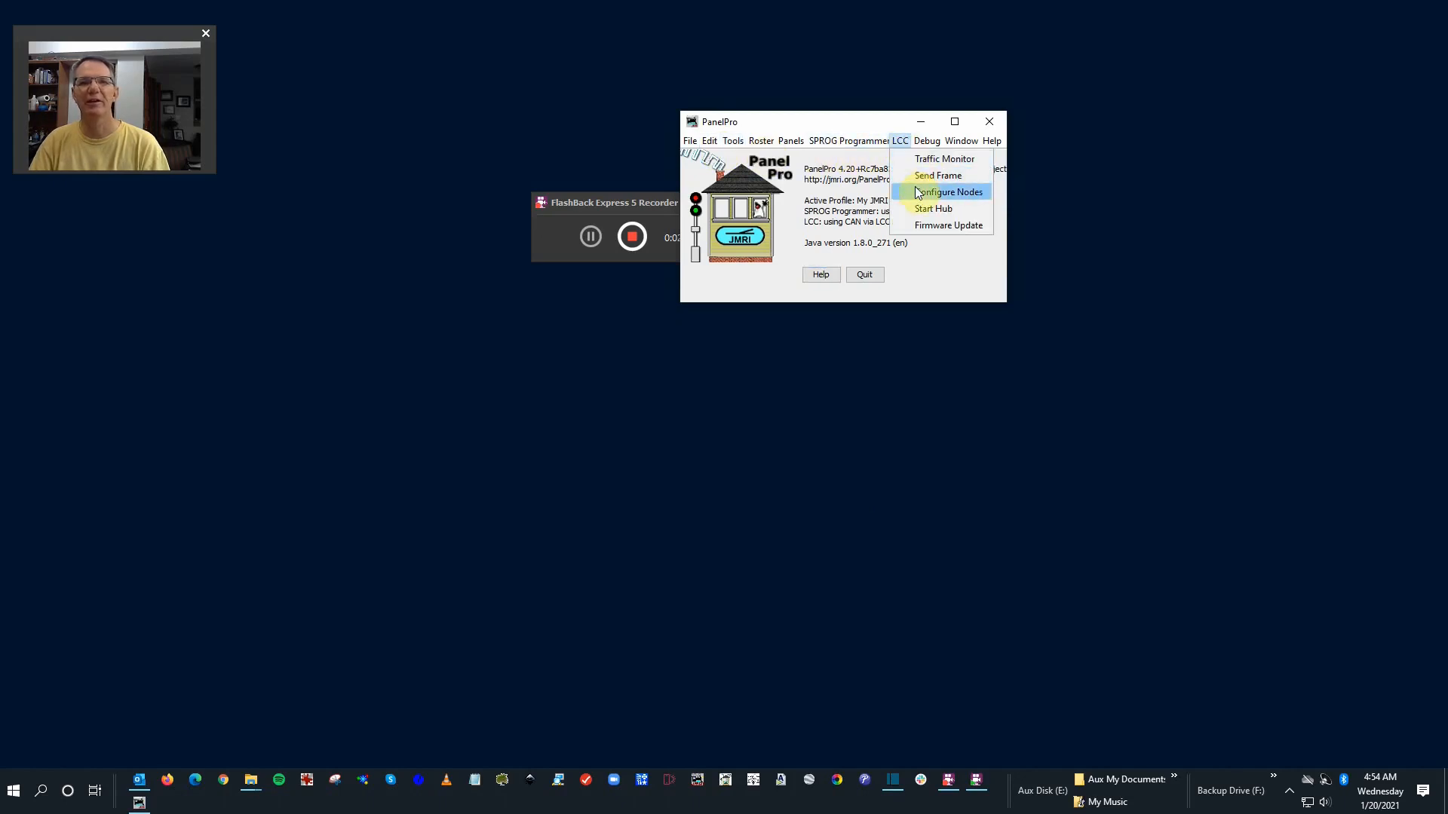
pyautogui.click(947, 191)
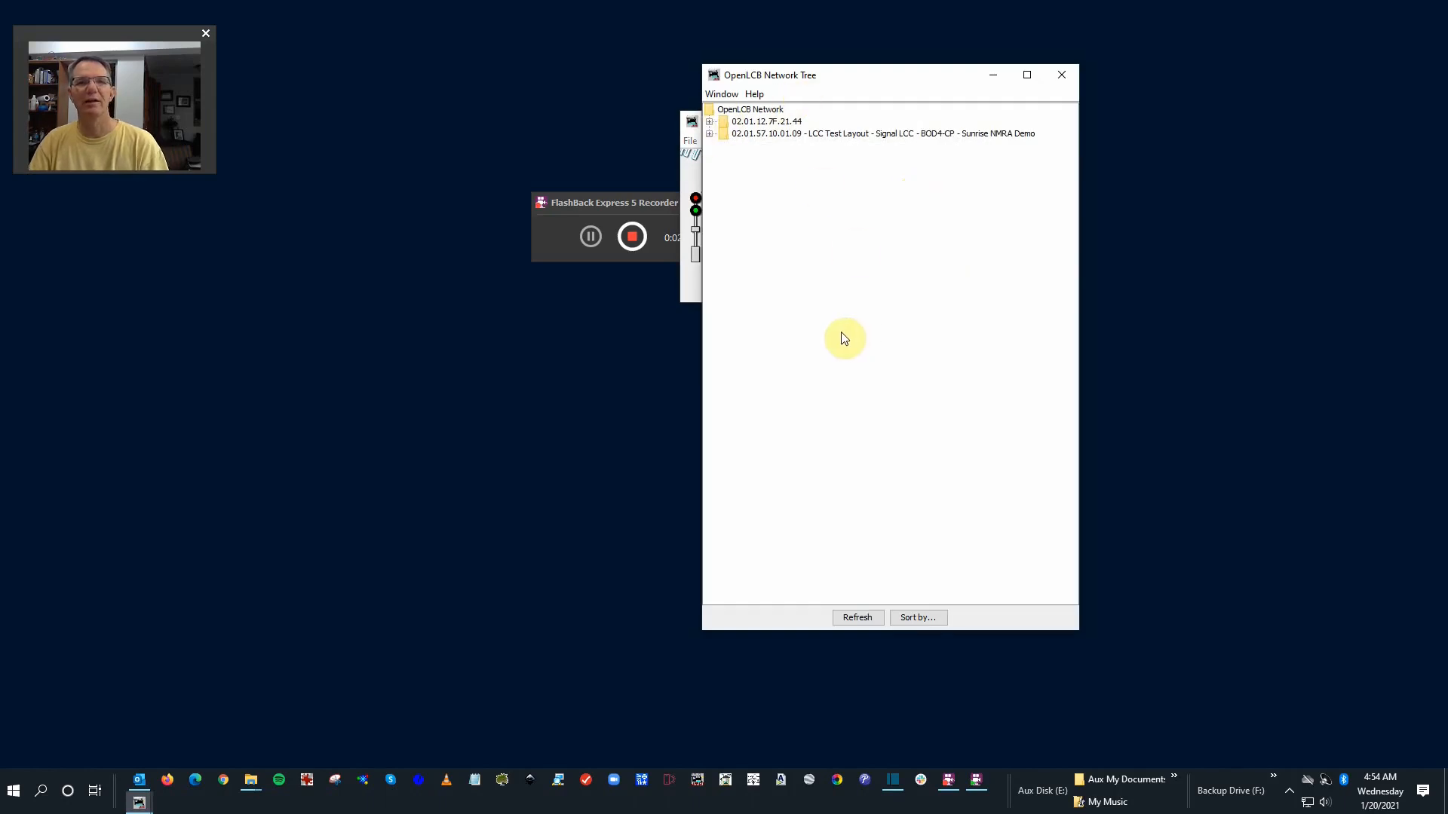
pyautogui.moveTo(824, 289)
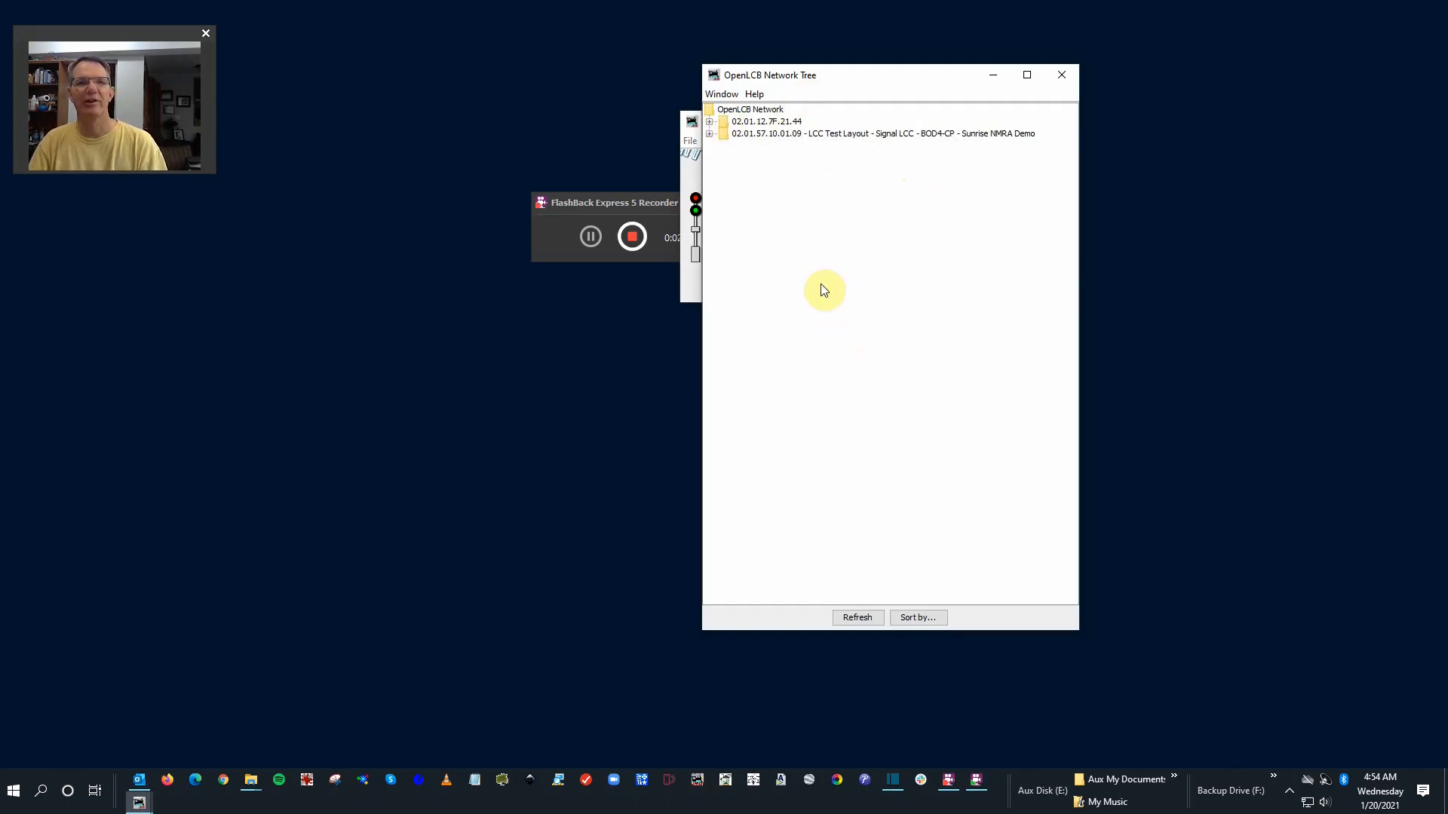
pyautogui.moveTo(889, 217)
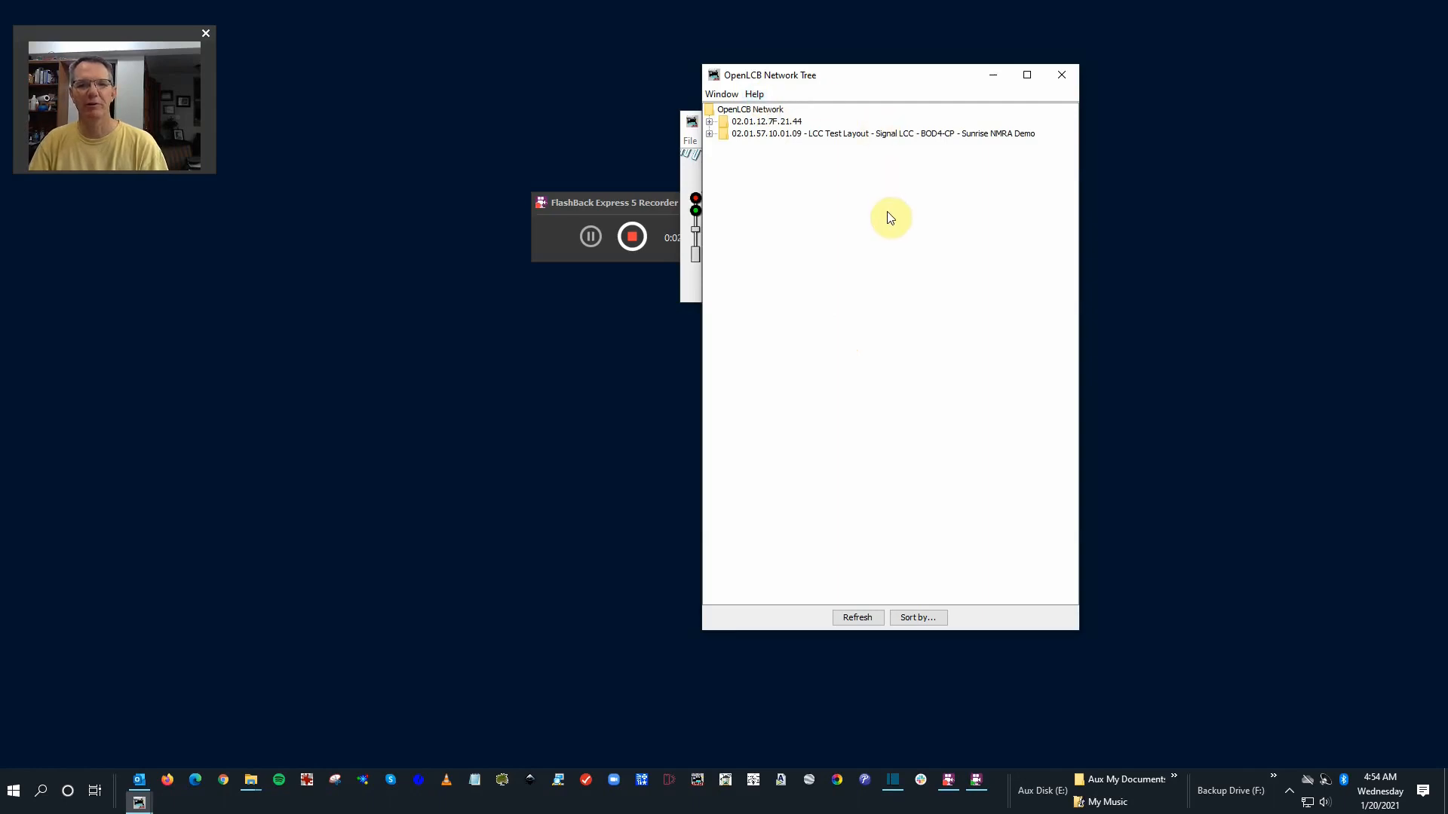
pyautogui.moveTo(887, 235)
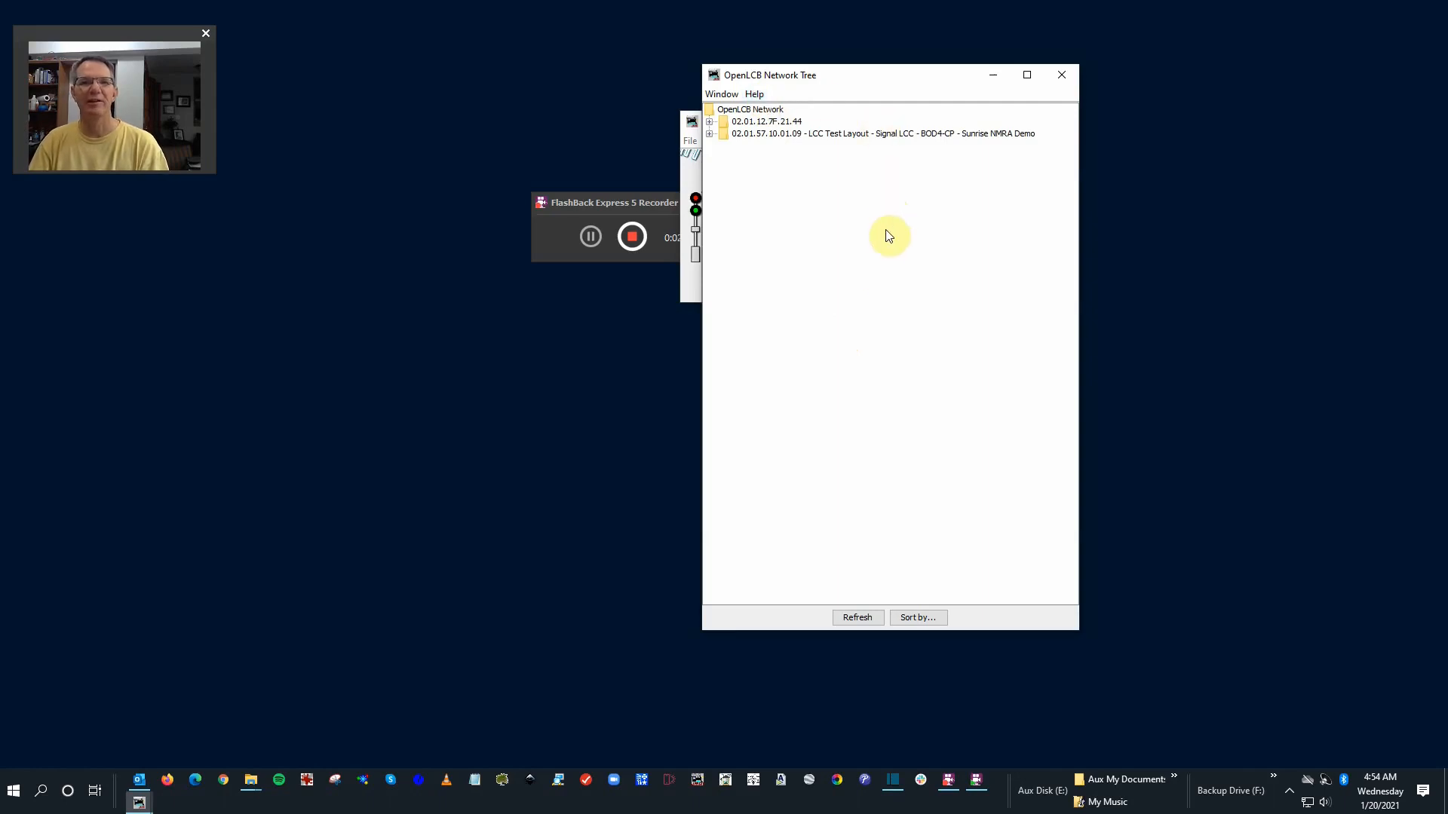
pyautogui.moveTo(1060, 76)
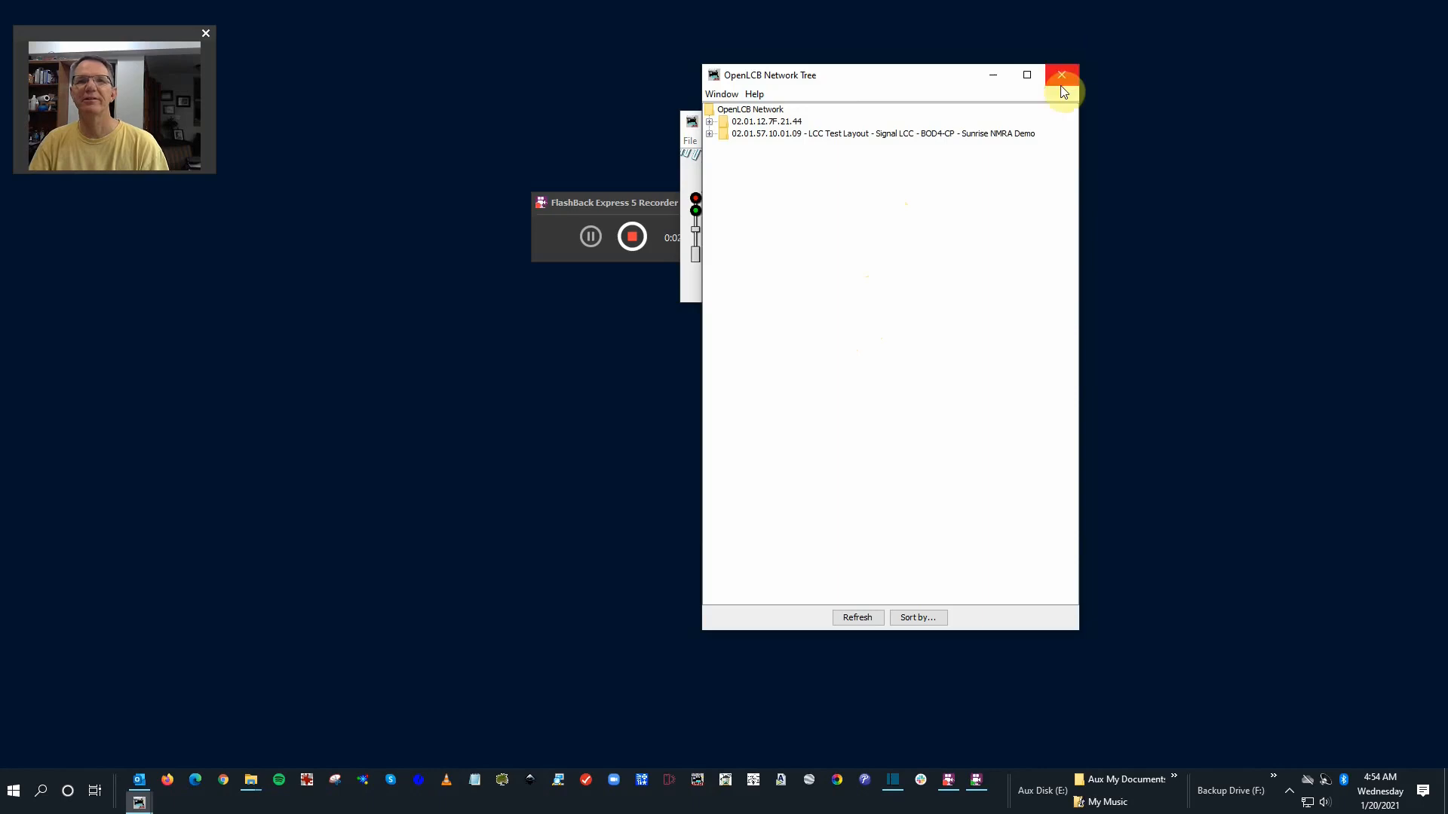